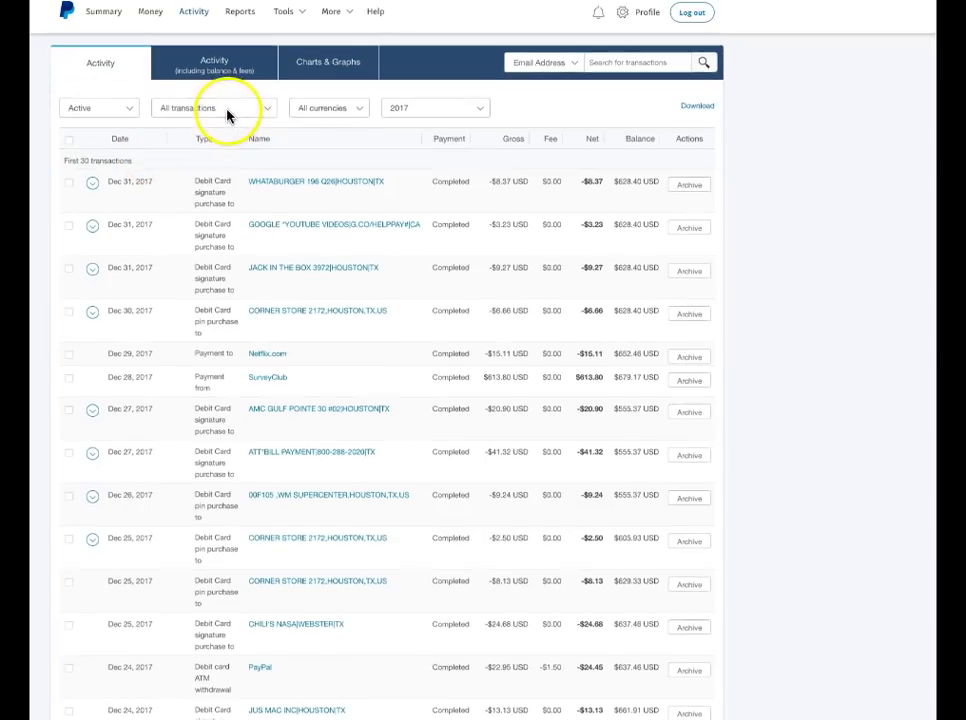
- Show only Payments received for 2017 and reopen the date range choices
{"action": "left_click", "coordinate": [210, 108]}
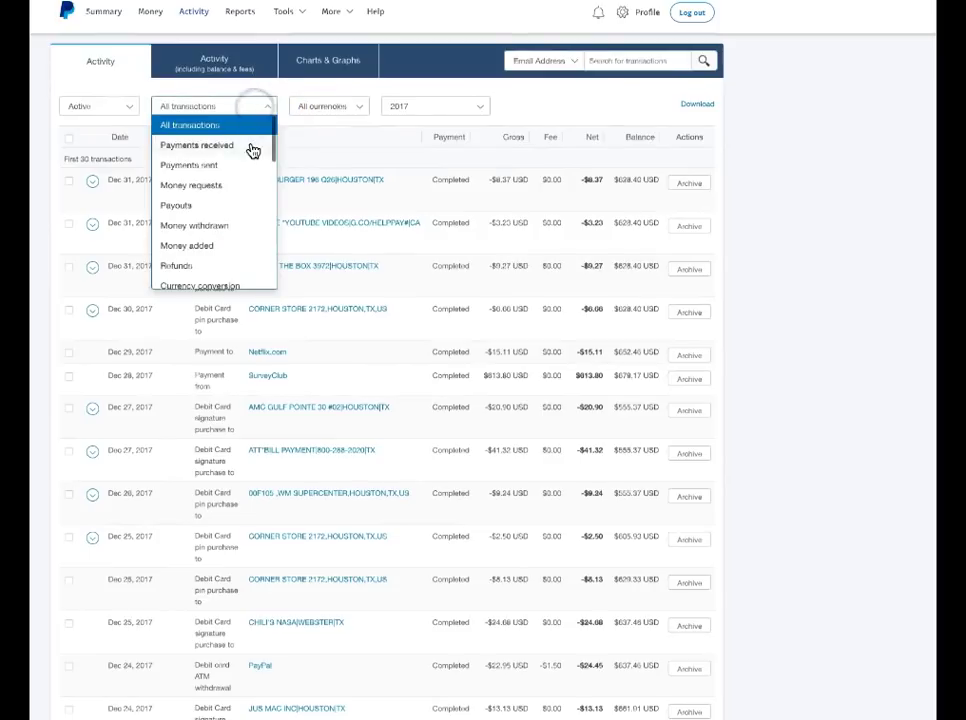
{"action": "left_click", "coordinate": [196, 144]}
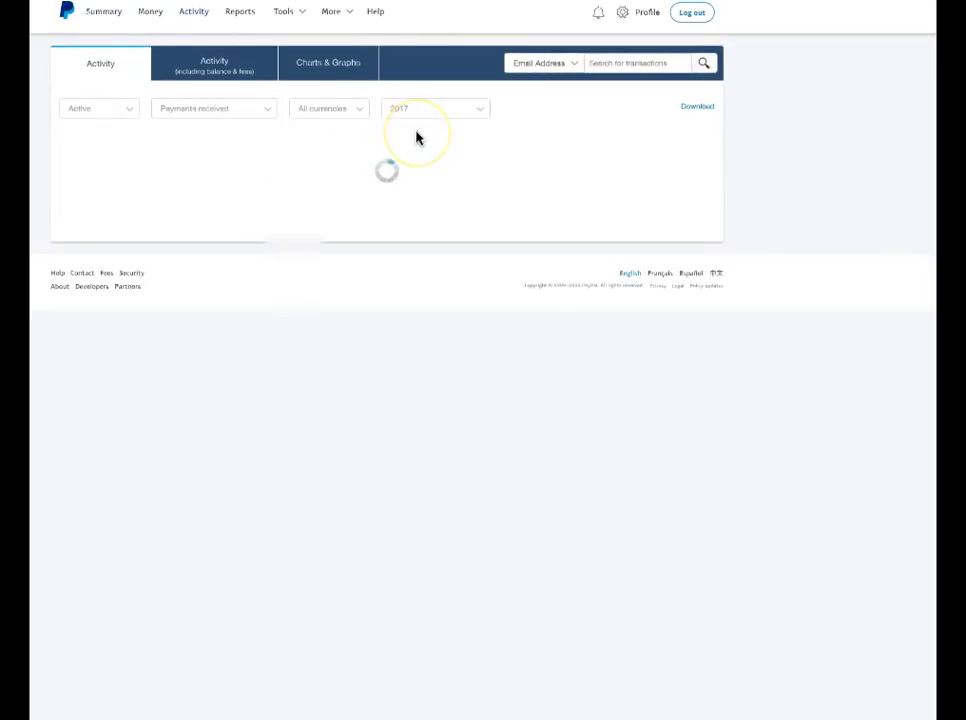
{"action": "left_click", "coordinate": [434, 108]}
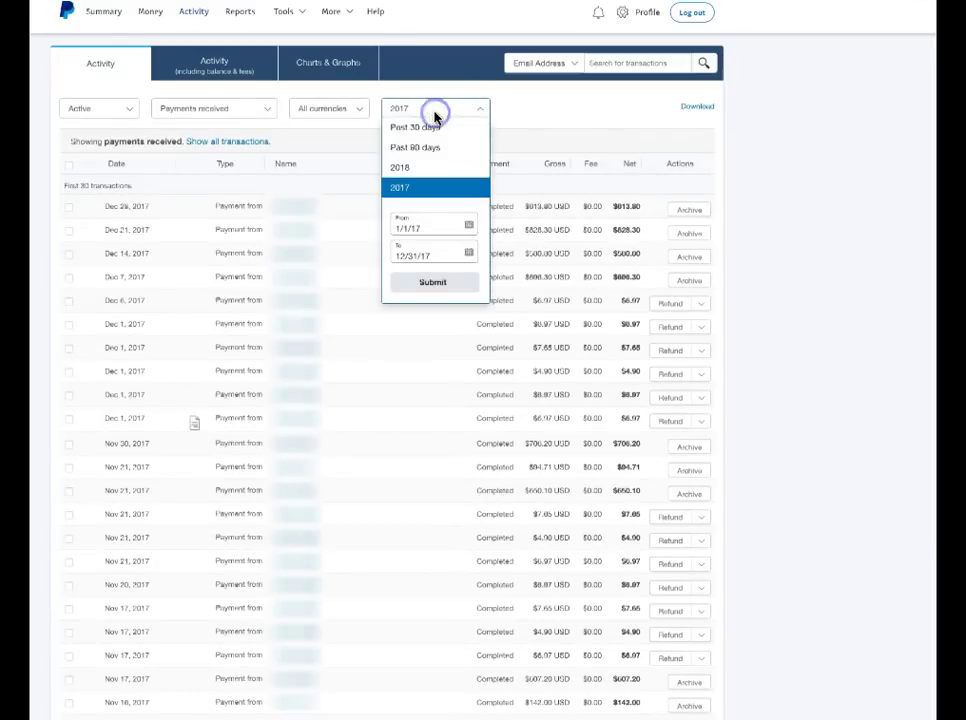
{"action": "mouse_move", "coordinate": [418, 188]}
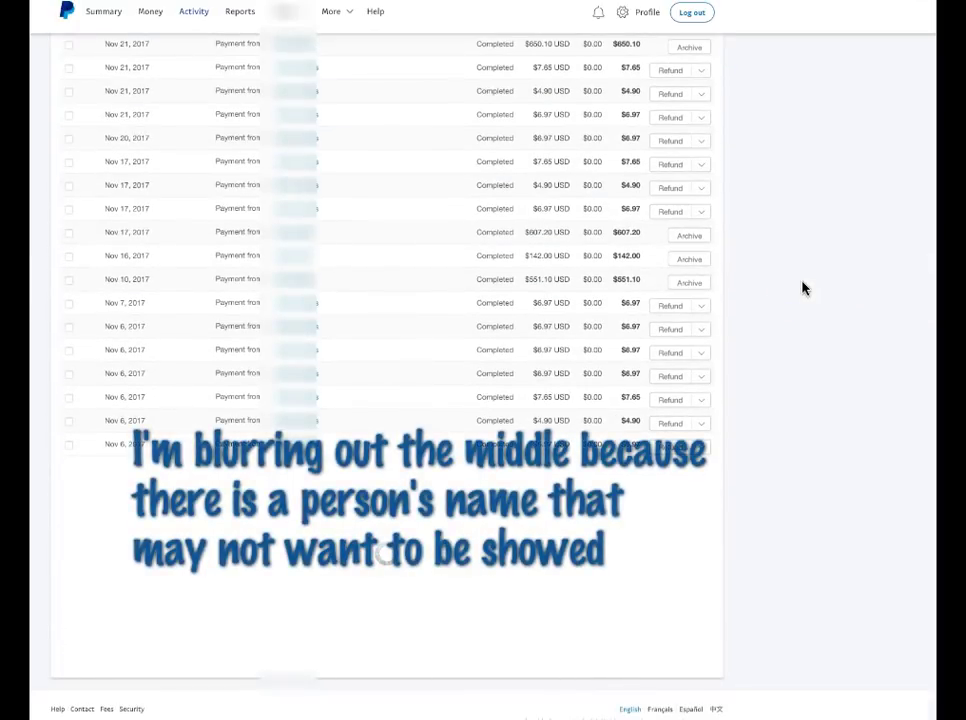
{"action": "scroll", "scroll_direction": "down", "scroll_amount": 3}
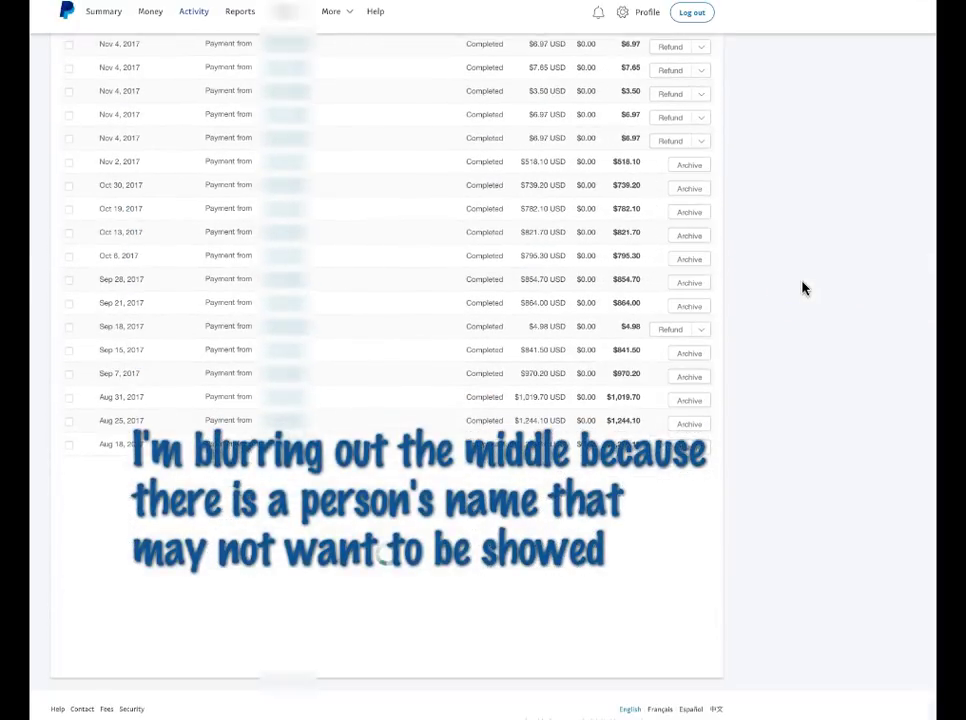
{"action": "scroll", "scroll_direction": "down", "scroll_amount": 3}
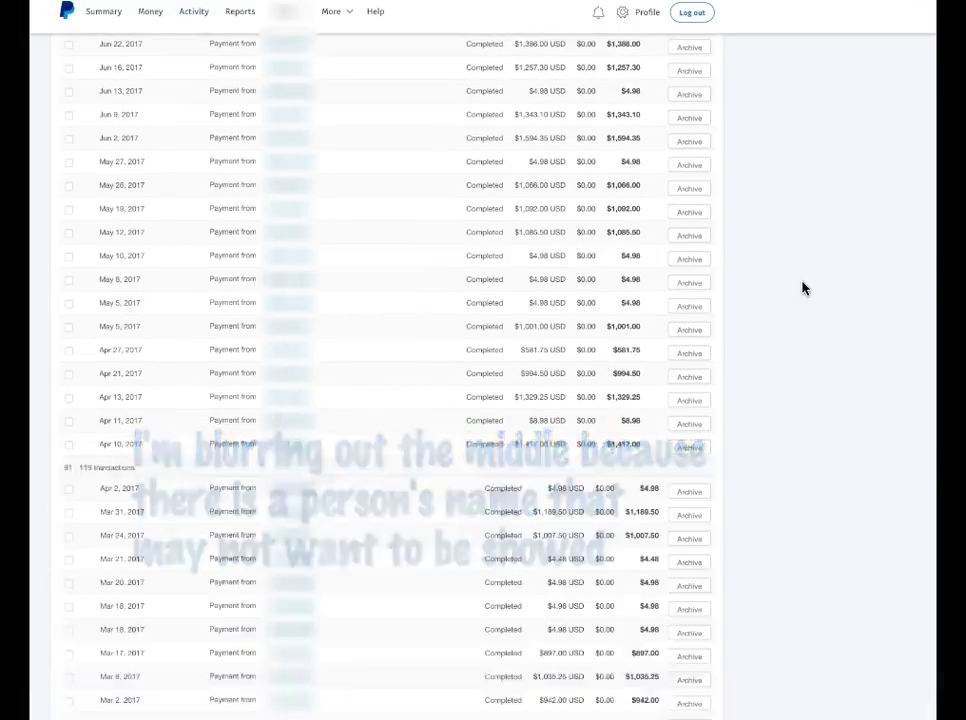
{"action": "scroll", "scroll_direction": "down", "scroll_amount": 3}
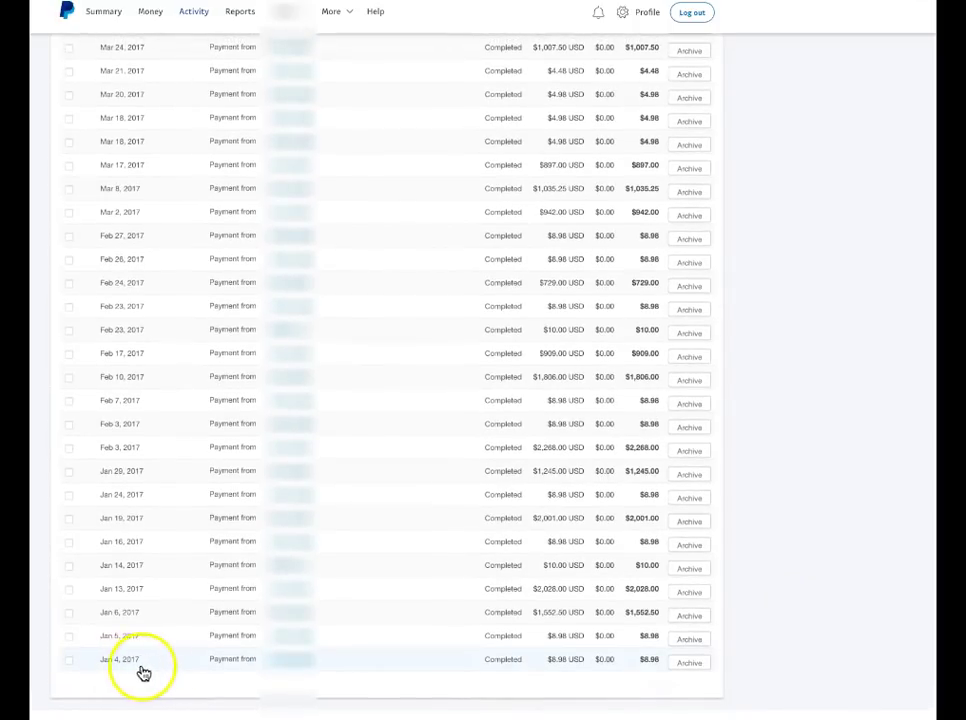
{"action": "scroll", "scroll_direction": "up", "scroll_amount": 3}
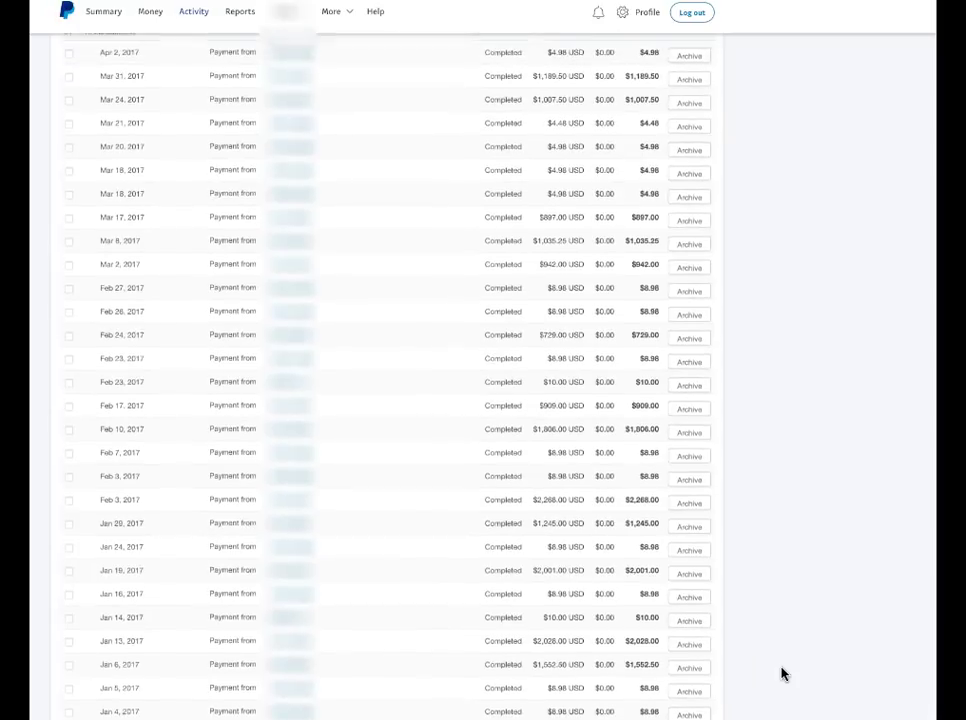
{"action": "scroll", "scroll_direction": "up", "scroll_amount": 3}
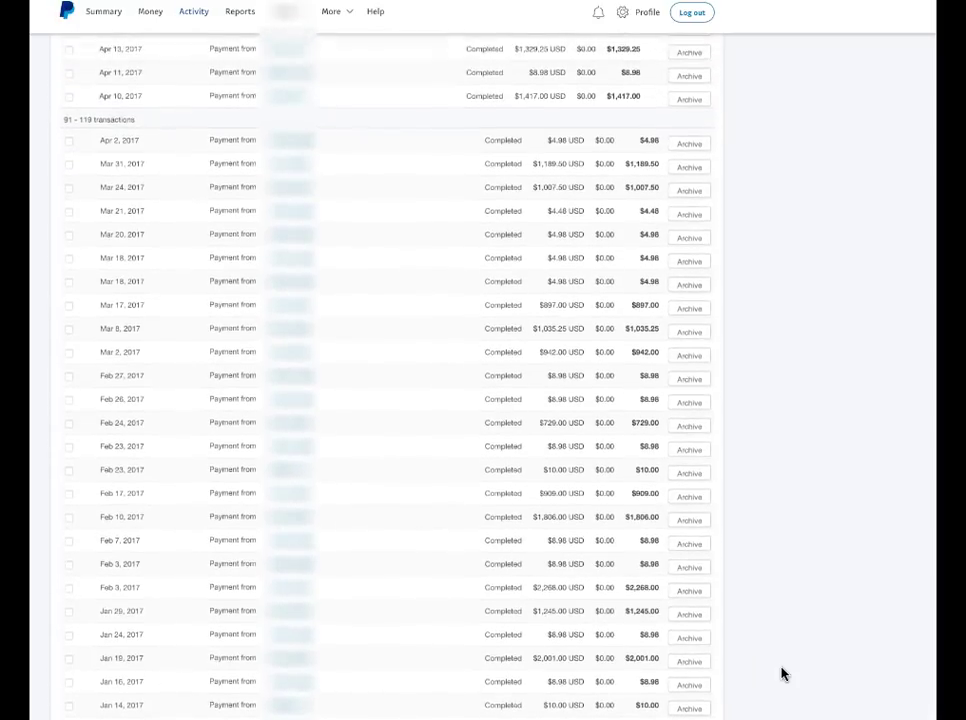
{"action": "scroll", "scroll_direction": "up", "scroll_amount": 3}
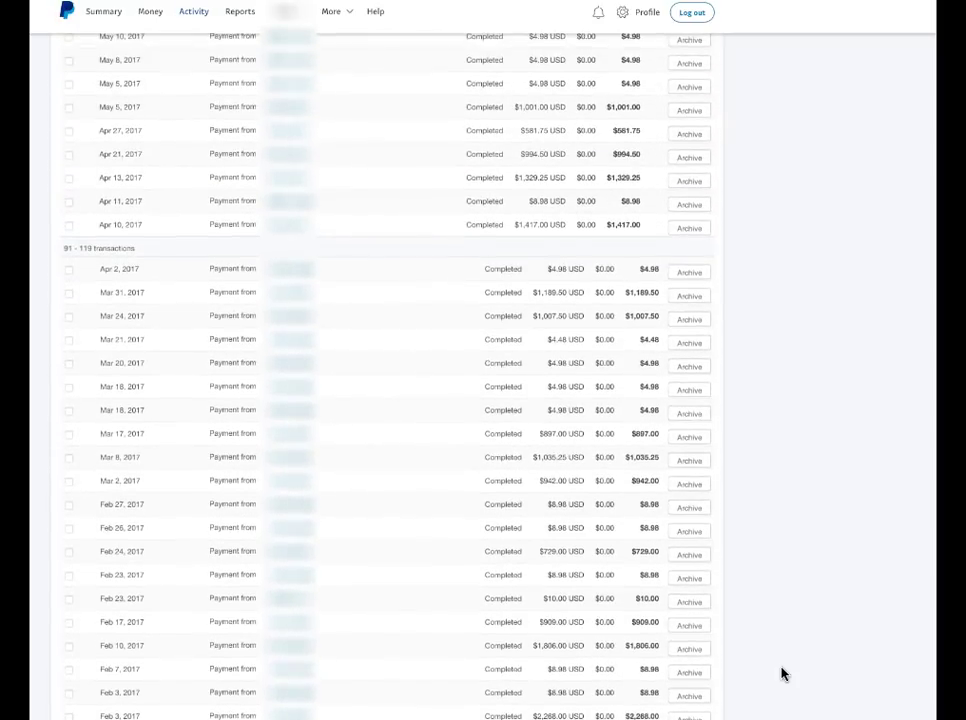
{"action": "scroll", "scroll_direction": "up", "scroll_amount": 3}
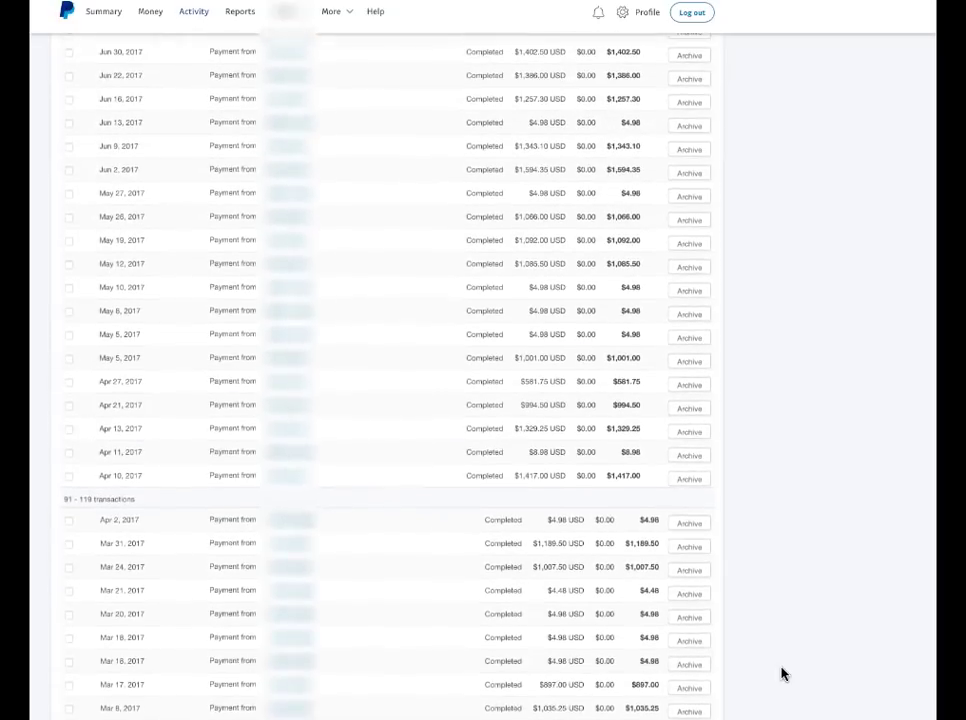
{"action": "scroll", "scroll_direction": "up", "scroll_amount": 3}
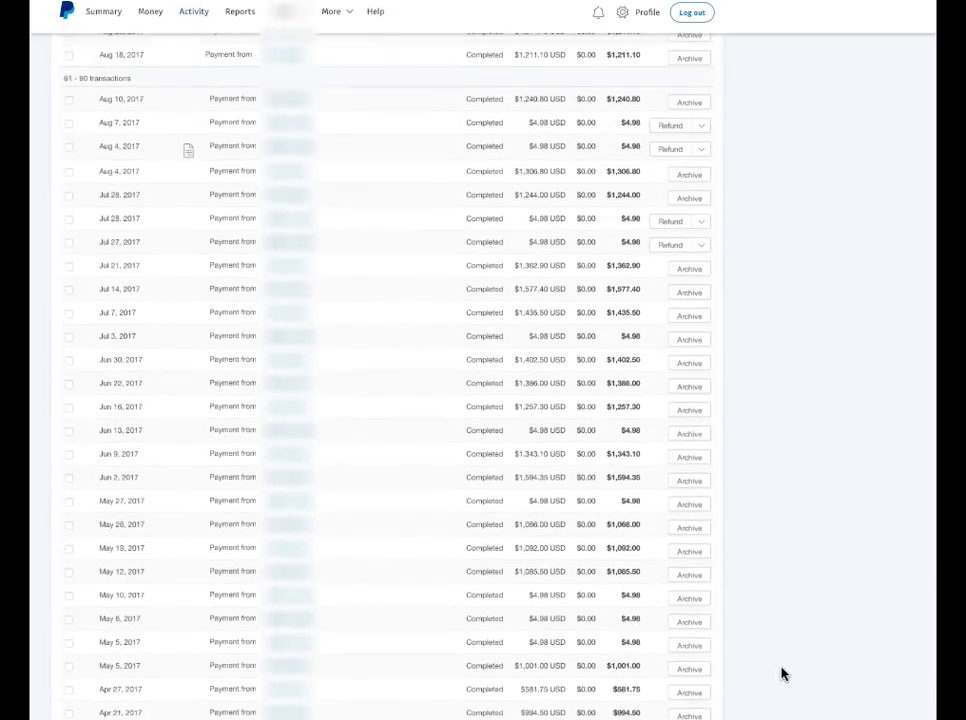
{"action": "scroll", "scroll_direction": "up", "scroll_amount": 3}
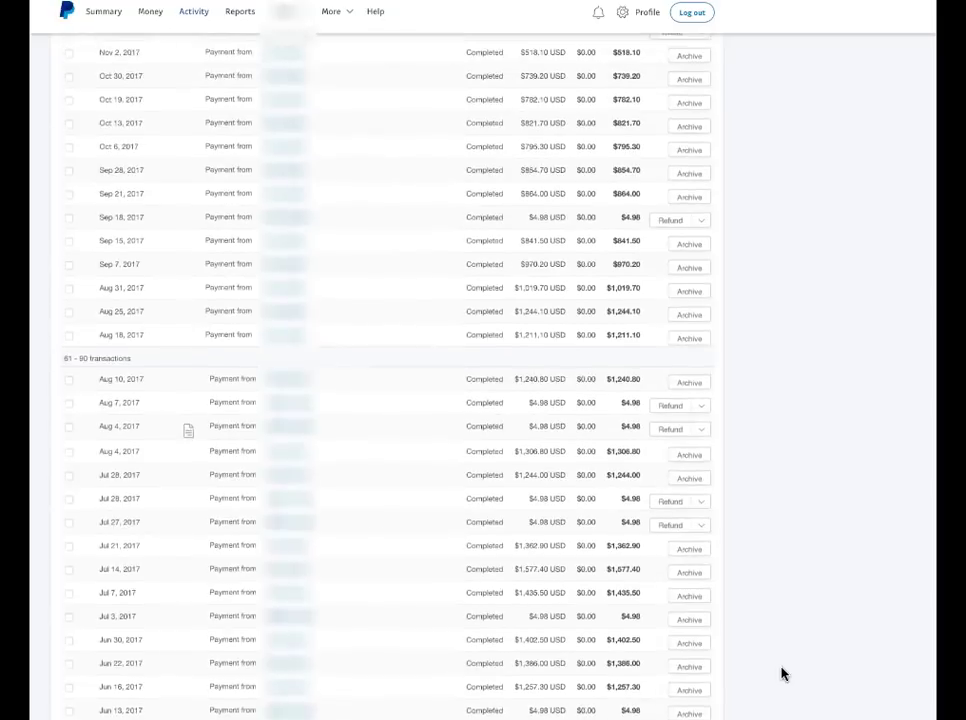
{"action": "scroll", "scroll_direction": "up", "scroll_amount": 3}
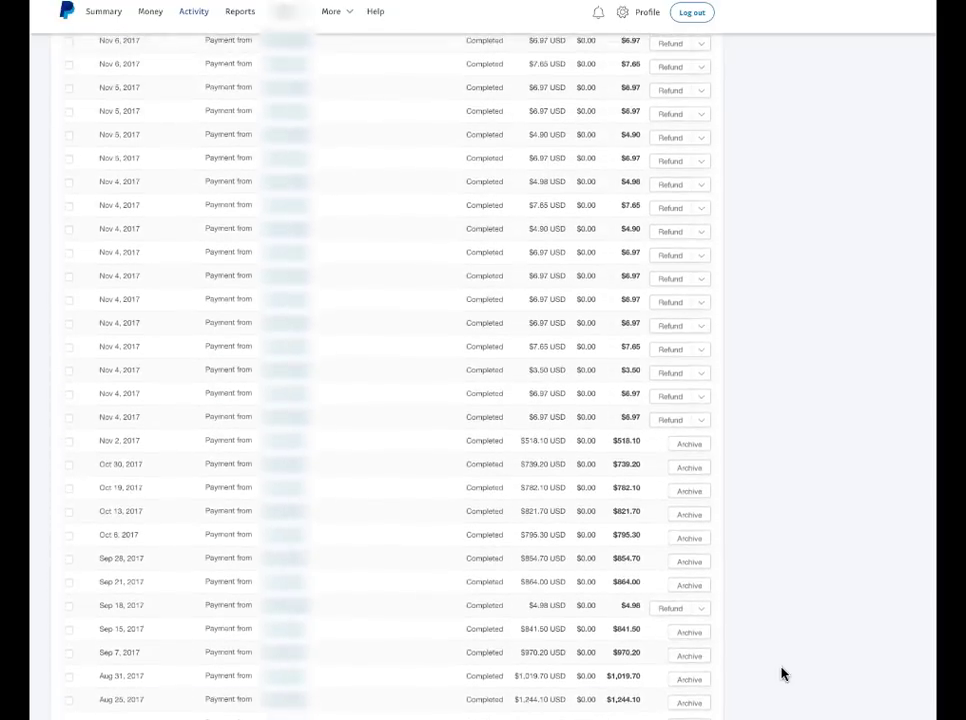
{"action": "scroll", "scroll_direction": "up", "scroll_amount": 3}
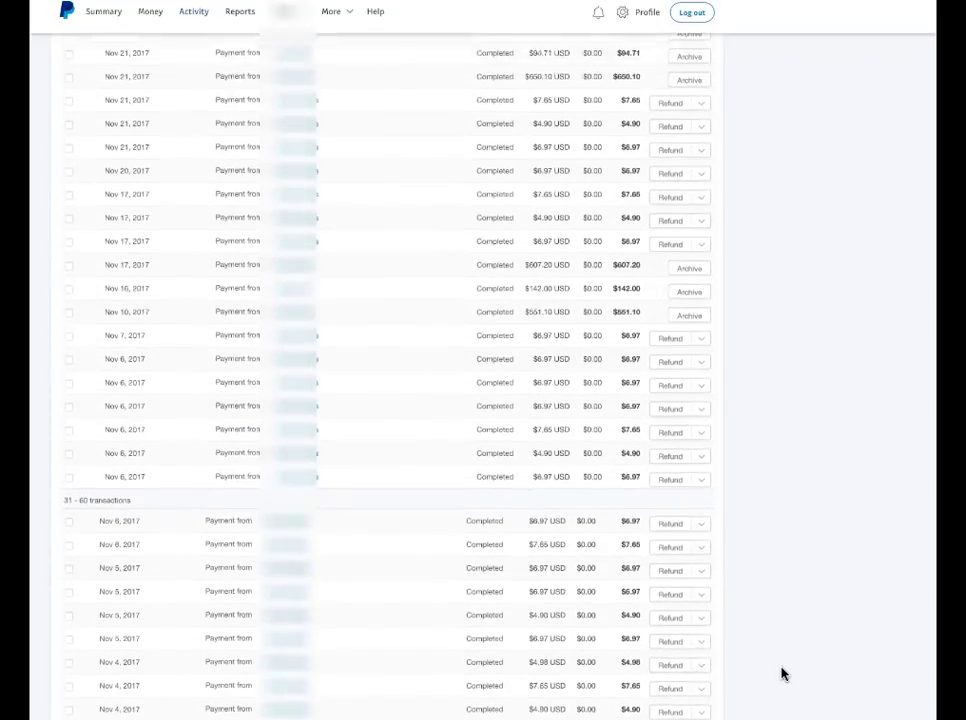
{"action": "scroll", "scroll_direction": "up", "scroll_amount": 3}
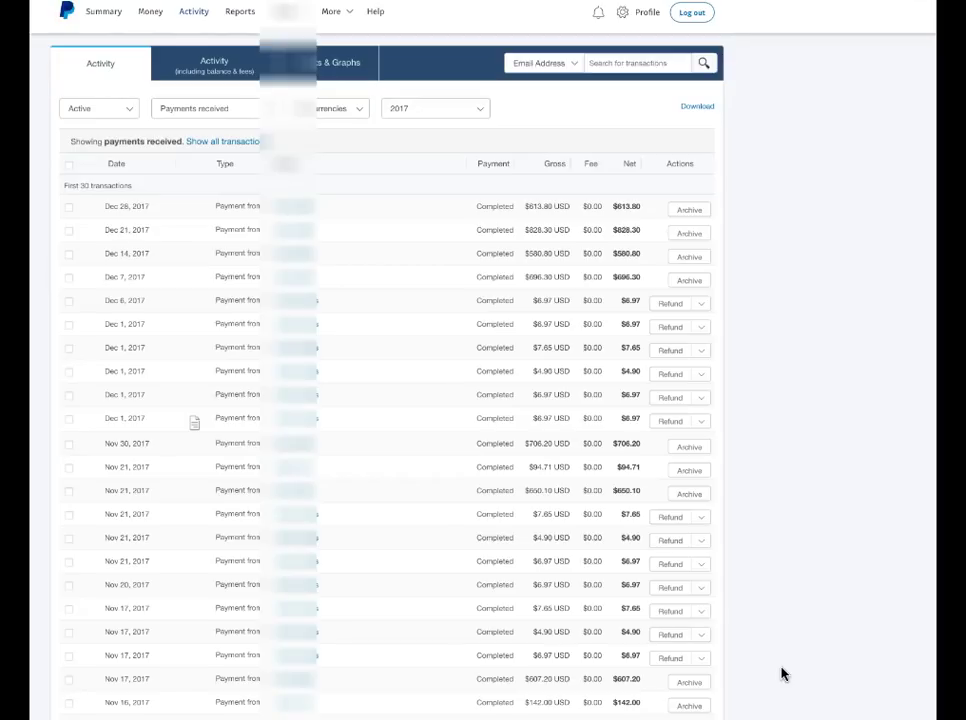
{"action": "mouse_move", "coordinate": [816, 704]}
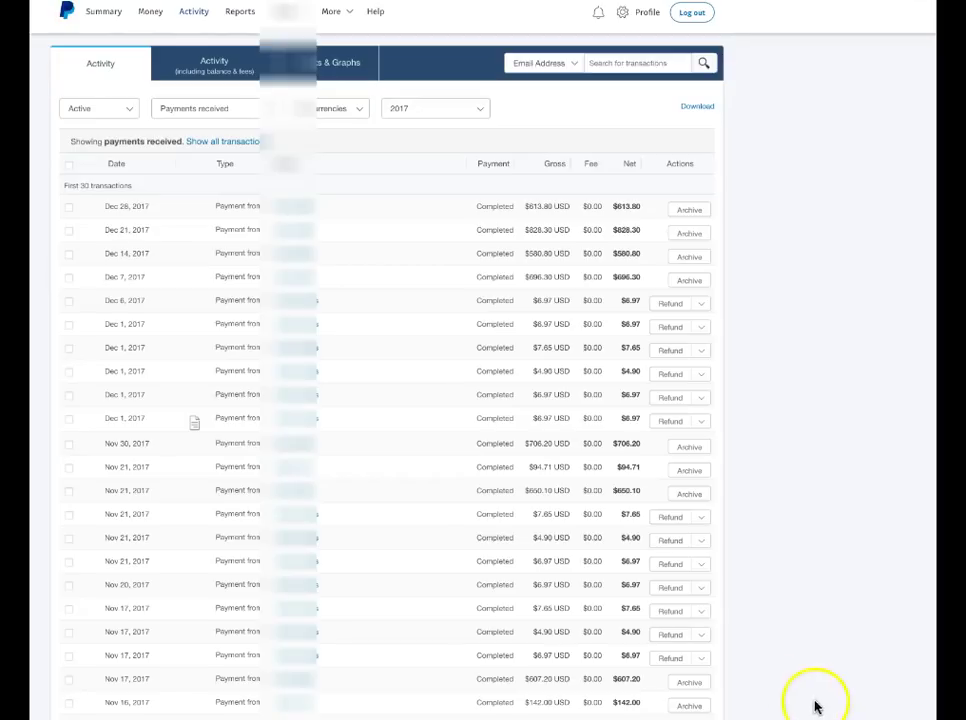
{"action": "mouse_move", "coordinate": [880, 644]}
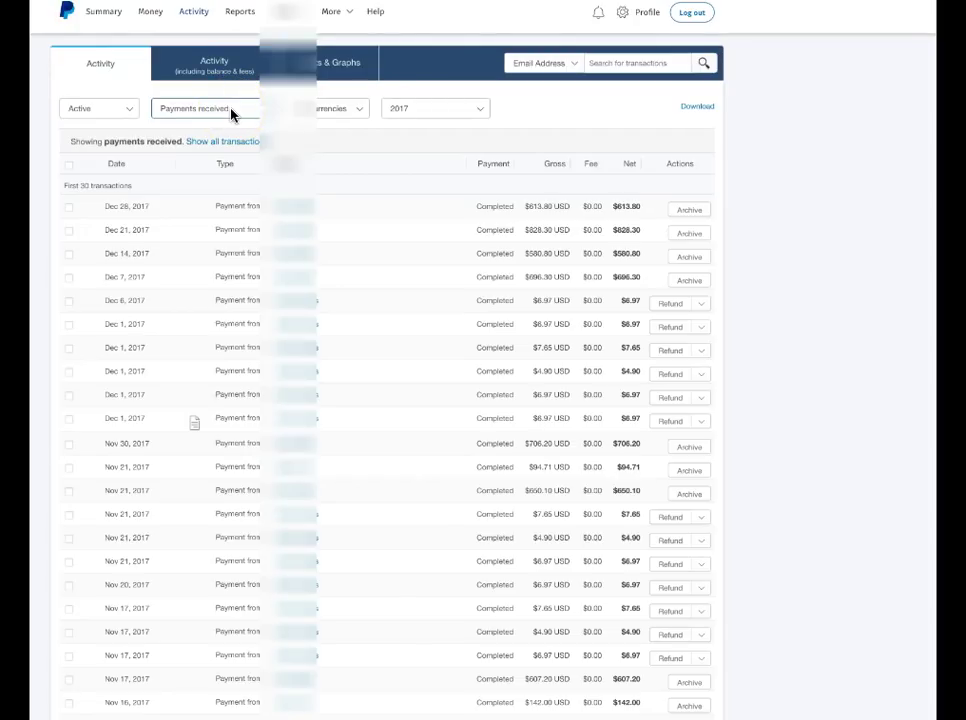
- Change the 2017 activity type from Payments received to Payments sent
{"action": "left_click", "coordinate": [204, 108]}
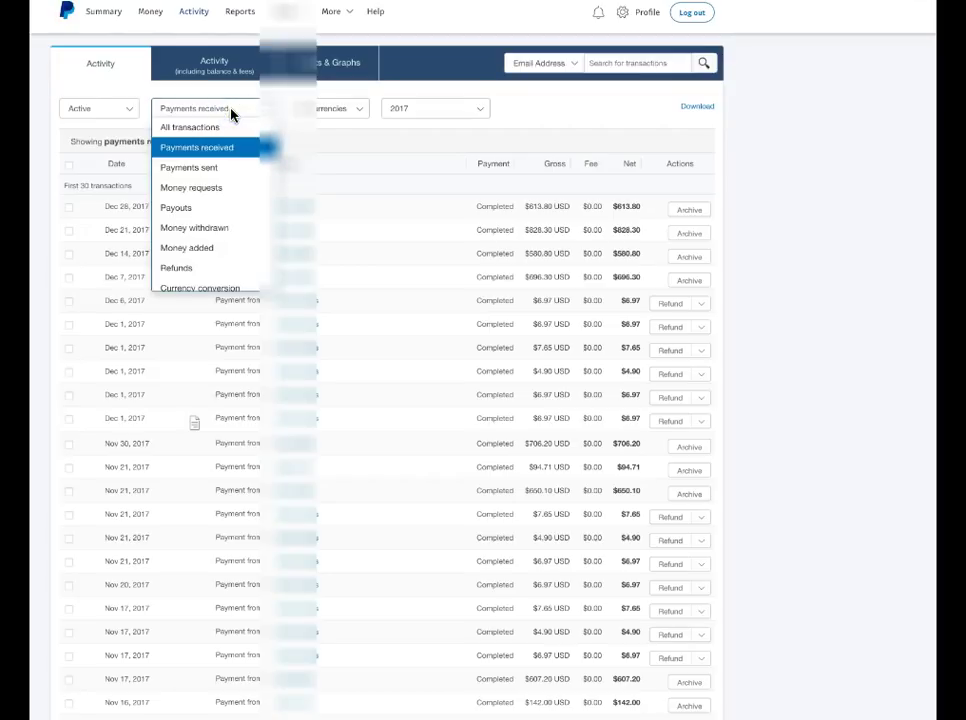
{"action": "left_click", "coordinate": [188, 168]}
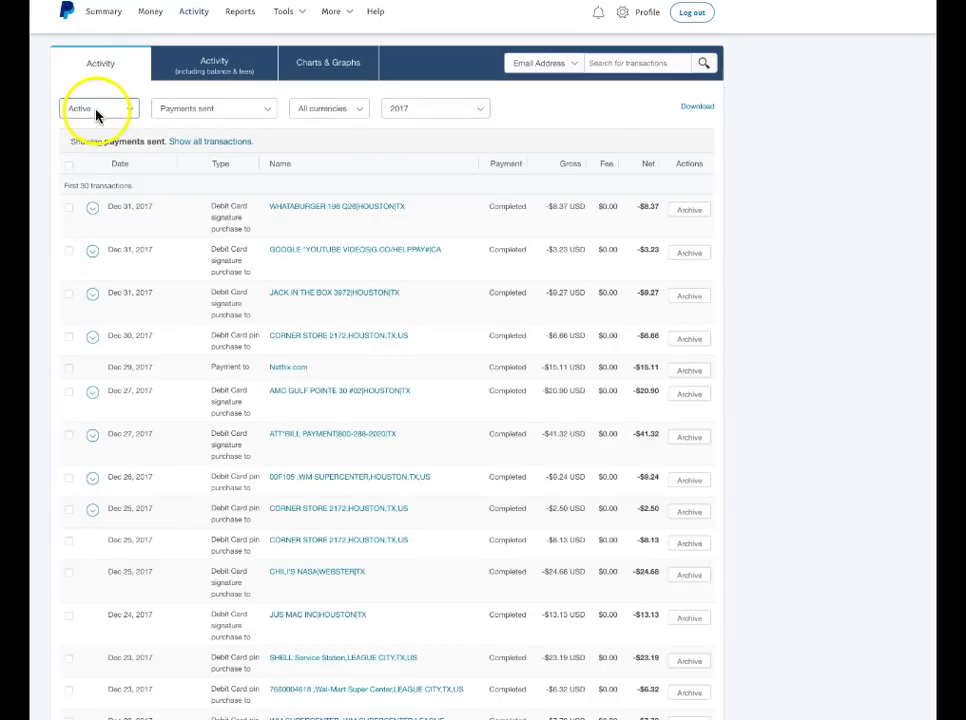
- Switch to archived payments and set the custom range start date to 7/1/16
{"action": "left_click", "coordinate": [98, 108]}
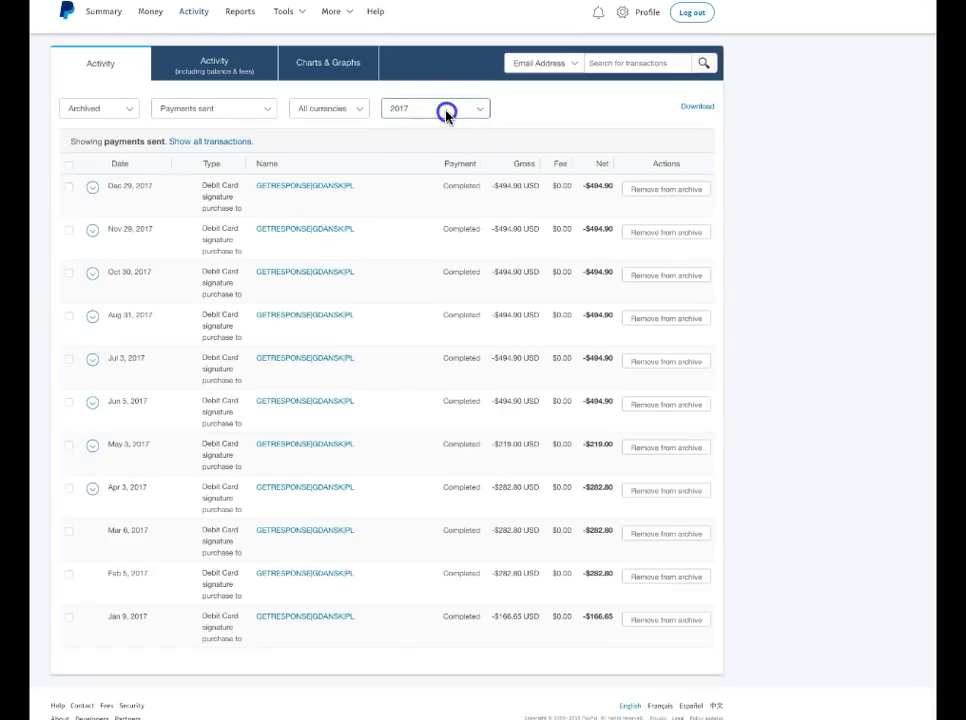
{"action": "left_click", "coordinate": [436, 108]}
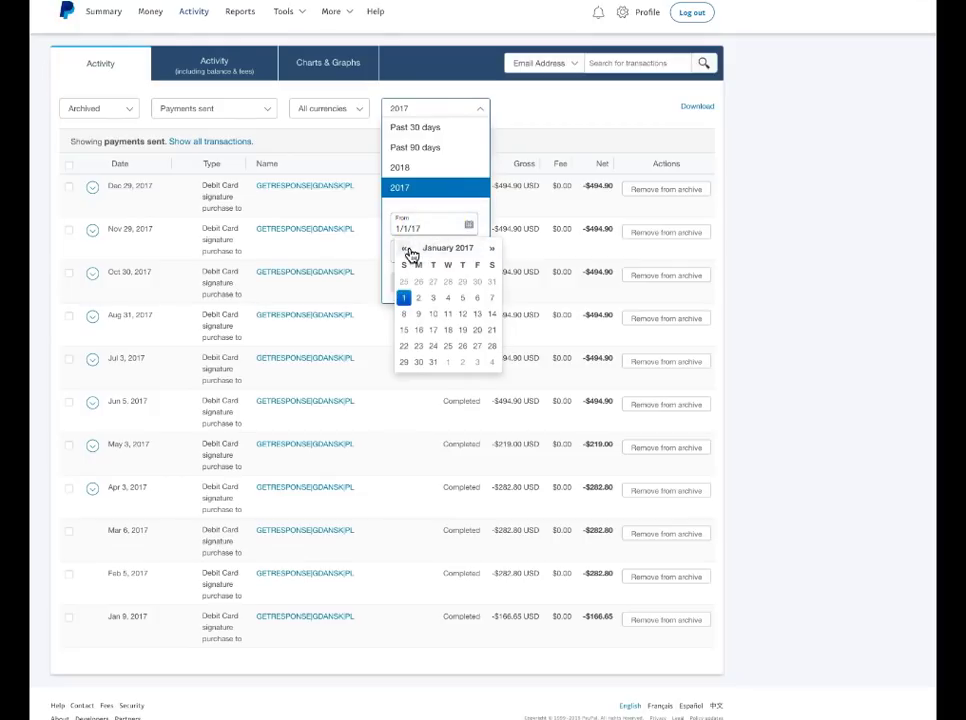
{"action": "left_click", "coordinate": [404, 248]}
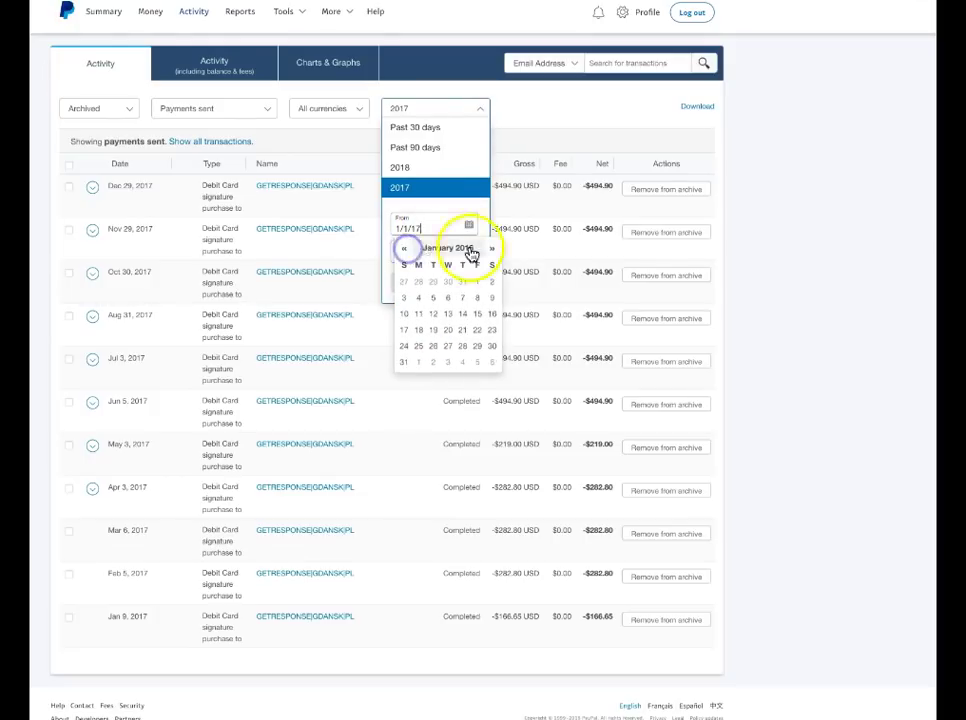
{"action": "left_click", "coordinate": [492, 248]}
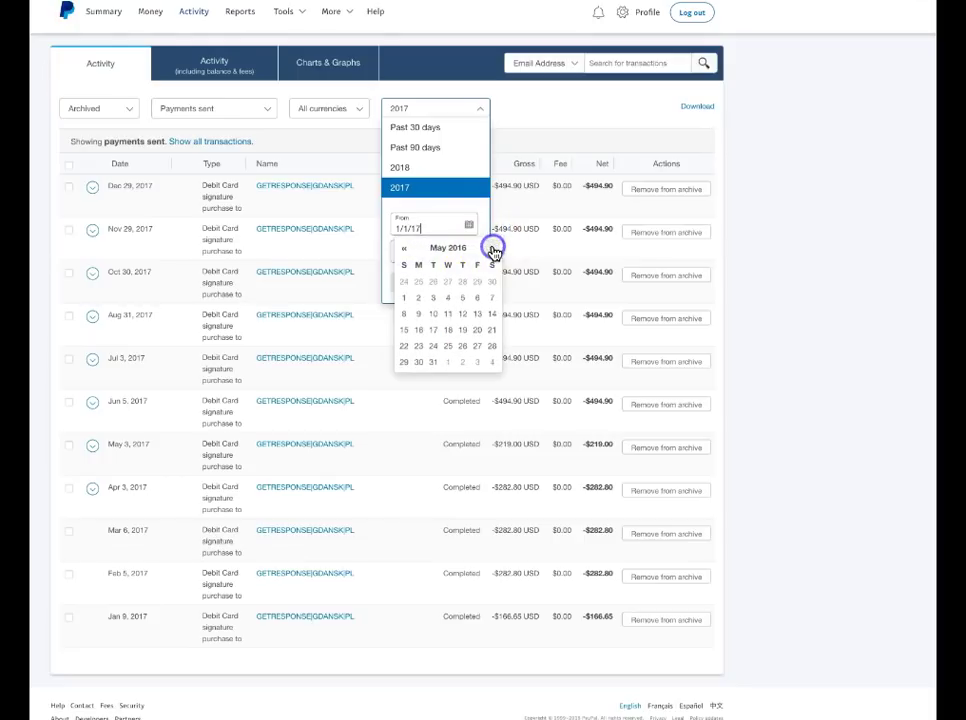
{"action": "left_click", "coordinate": [492, 248]}
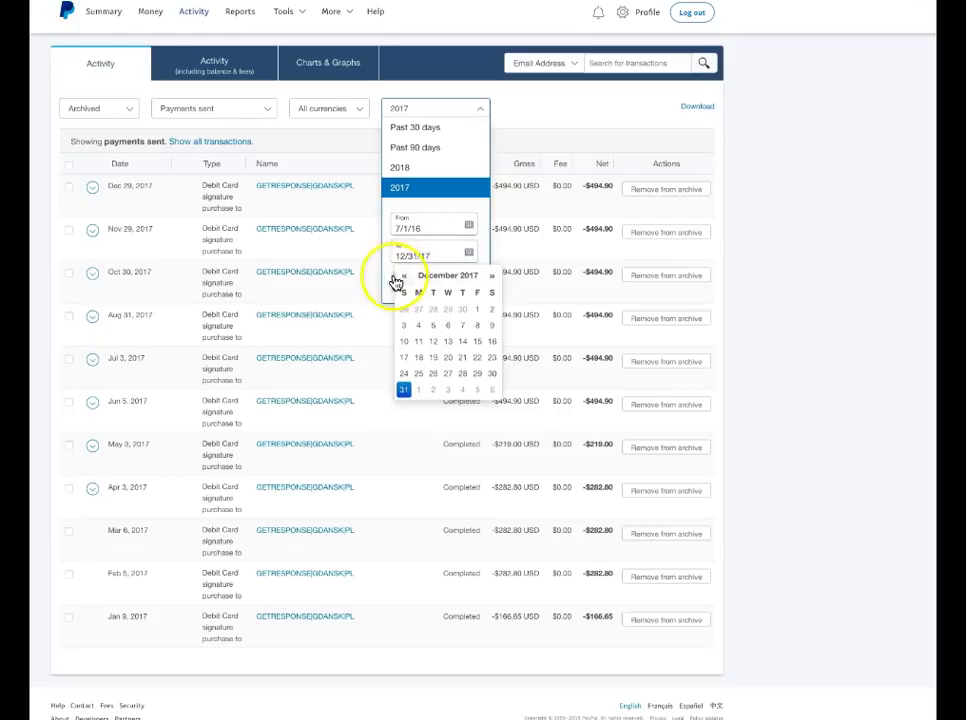
- Set the end date to 12/31/16 and apply the July–December 2016 range
{"action": "left_click", "coordinate": [404, 276]}
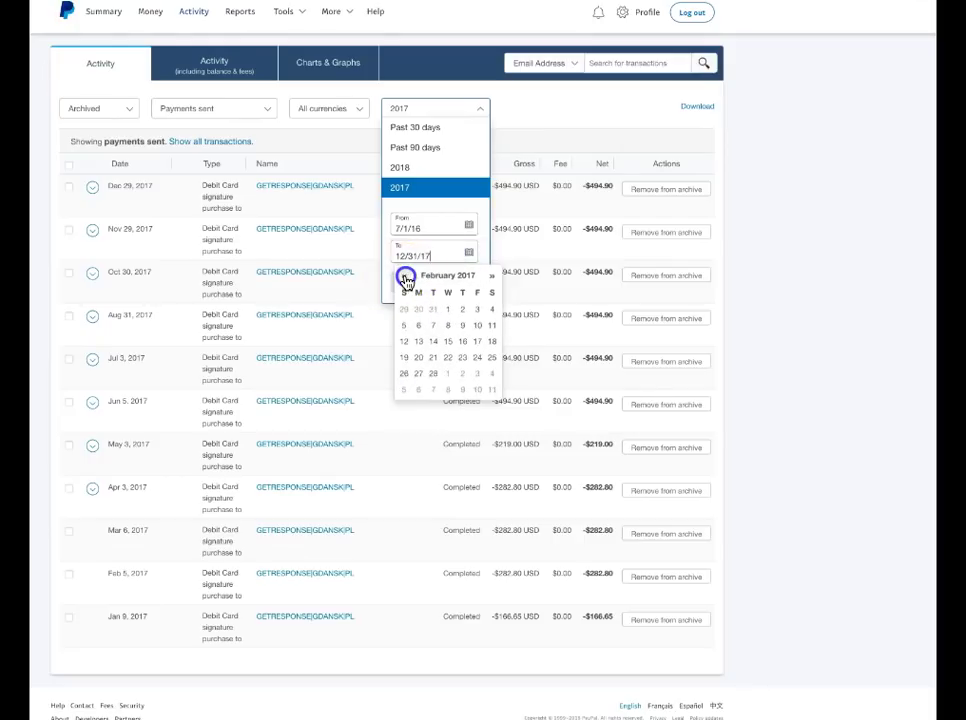
{"action": "left_click", "coordinate": [404, 276]}
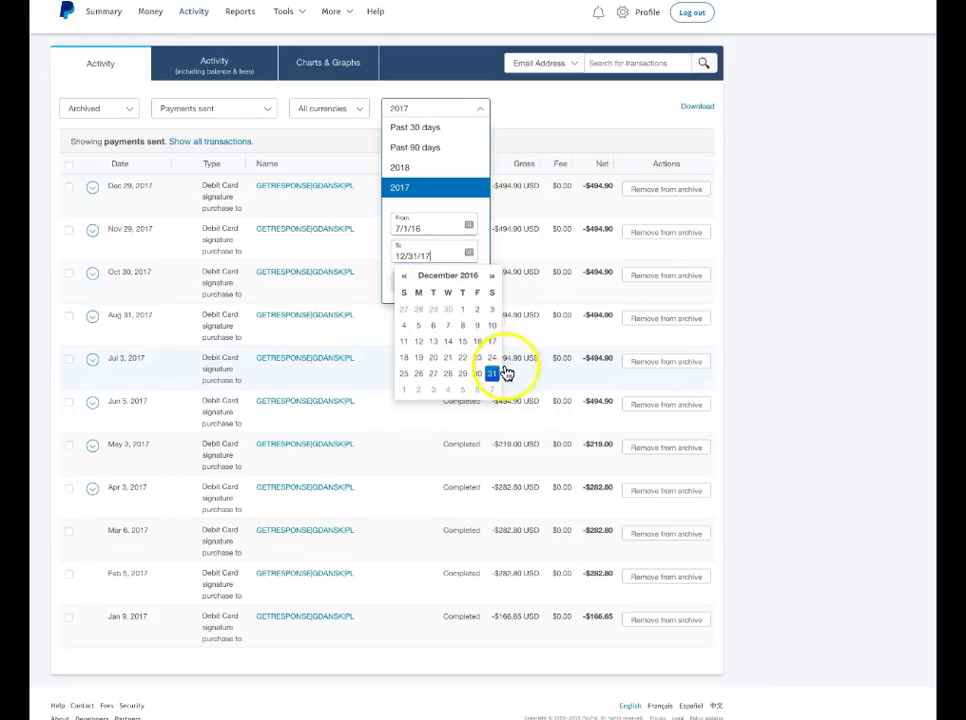
{"action": "left_click", "coordinate": [492, 374]}
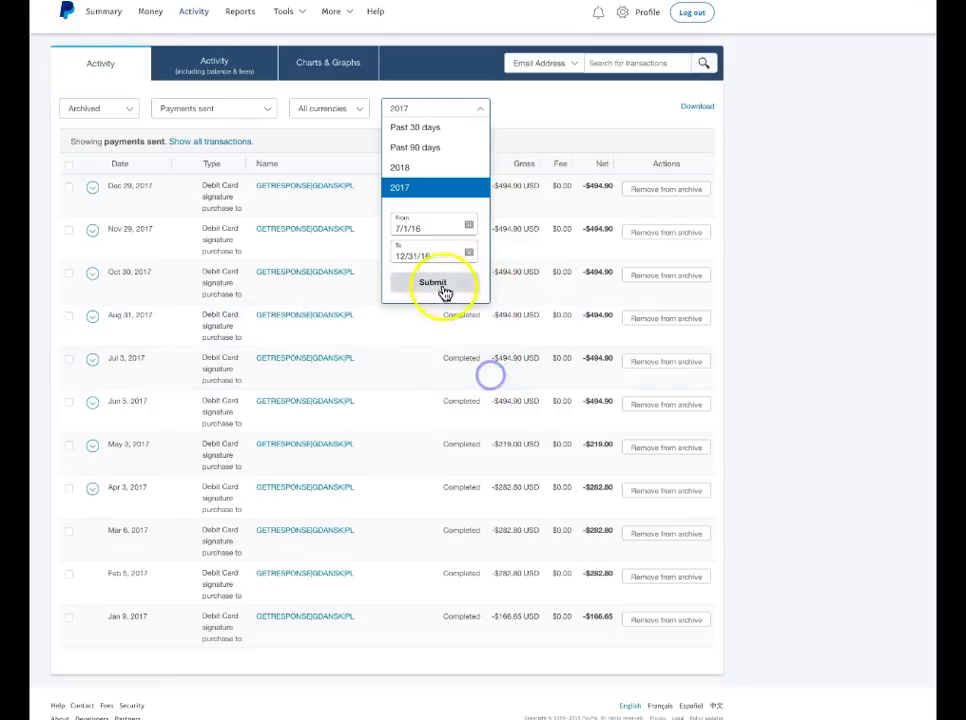
{"action": "left_click", "coordinate": [432, 282]}
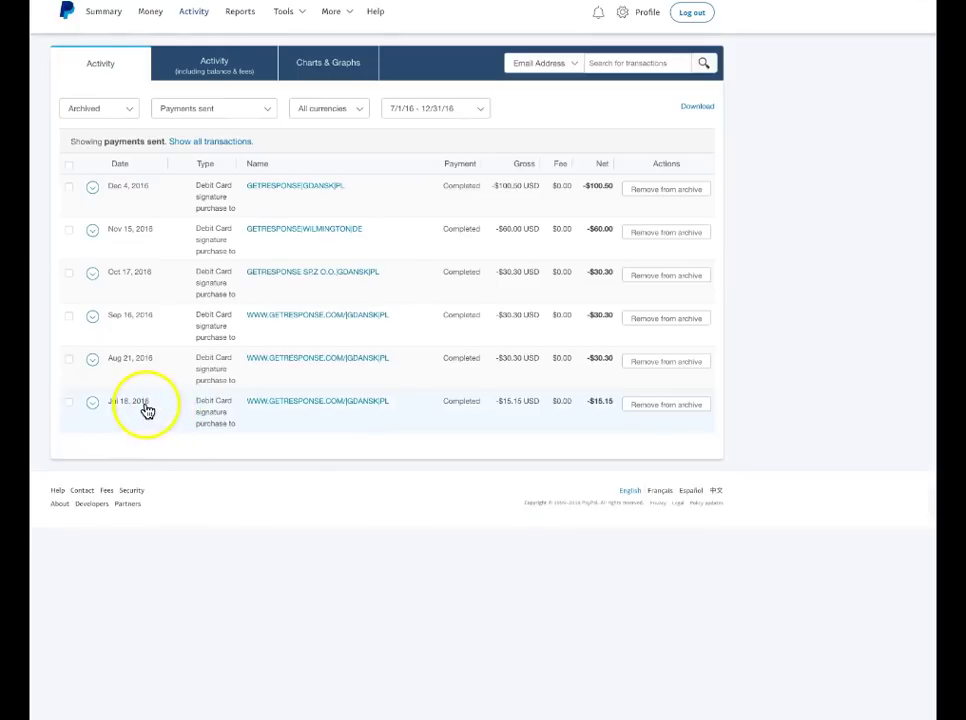
{"action": "mouse_move", "coordinate": [248, 482]}
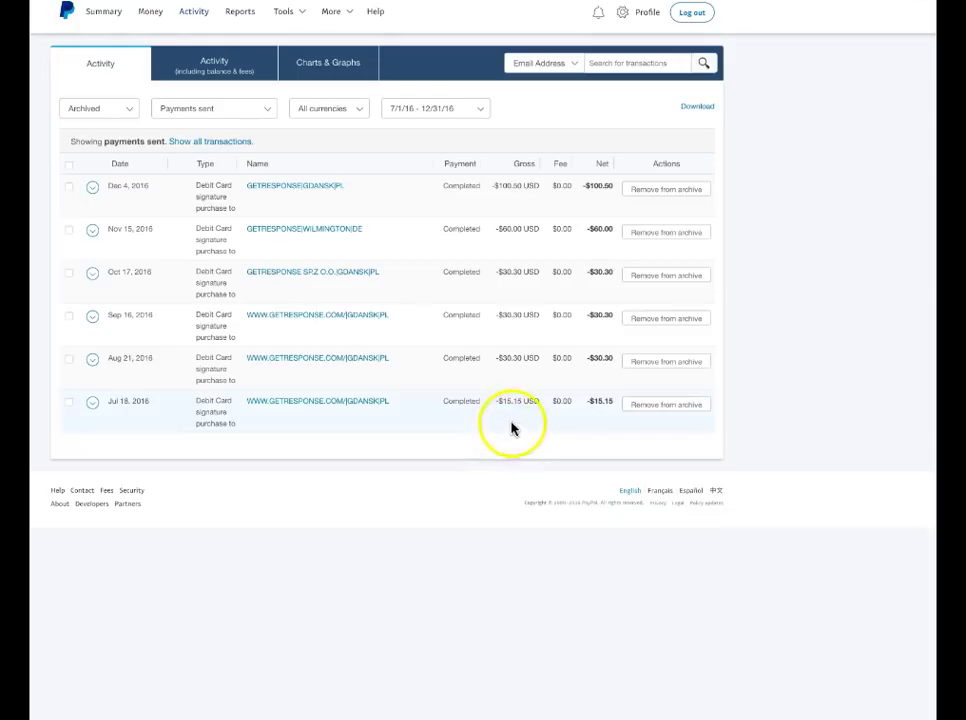
{"action": "mouse_move", "coordinate": [500, 364]}
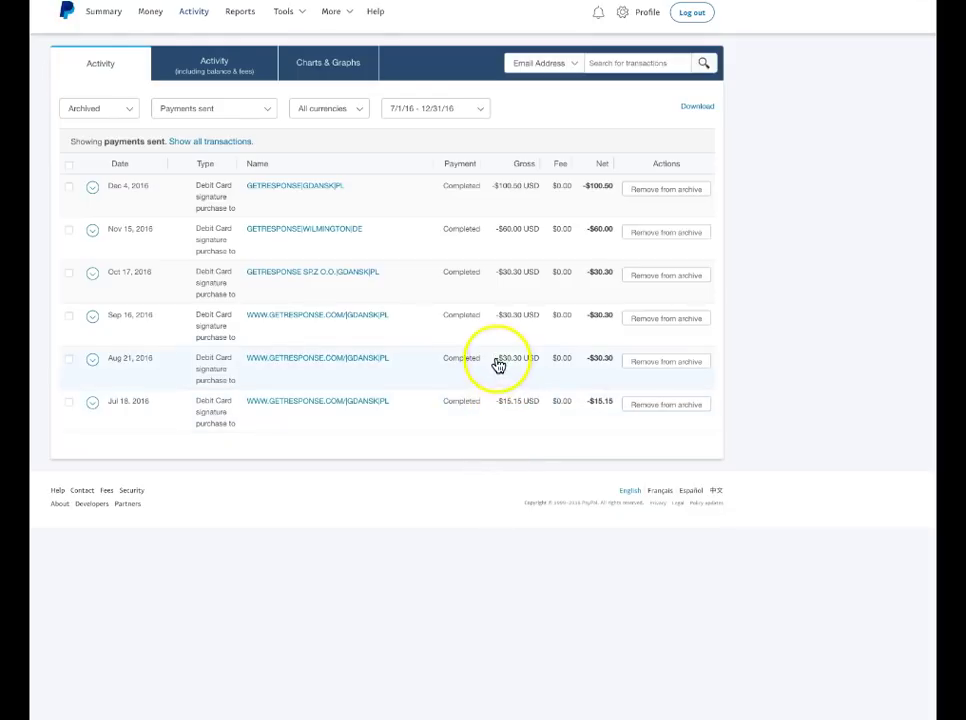
{"action": "mouse_move", "coordinate": [140, 136]}
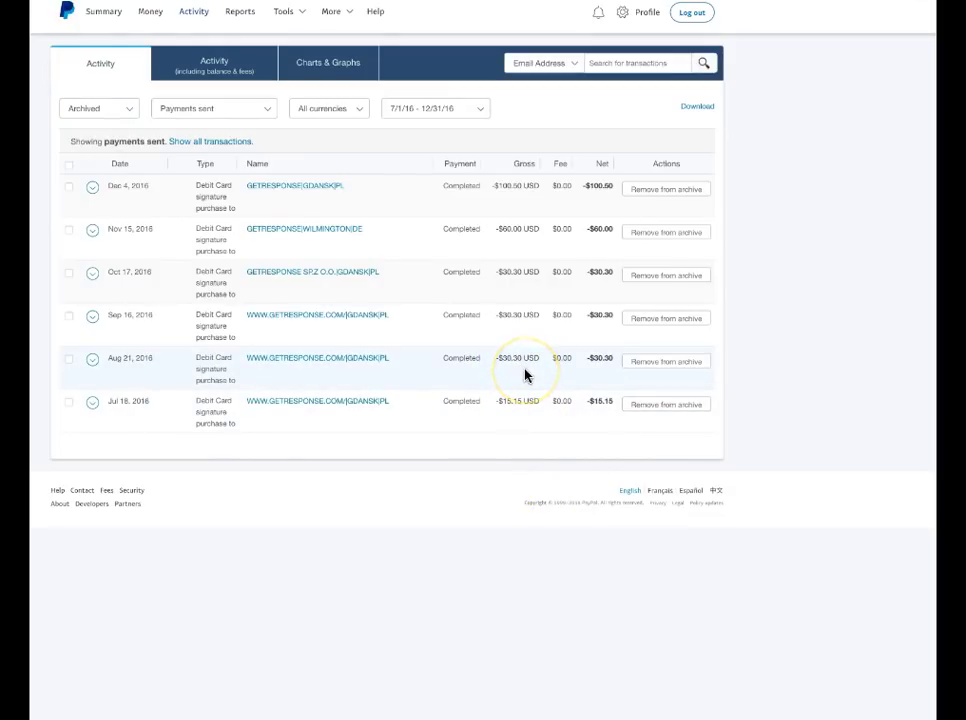
{"action": "mouse_move", "coordinate": [522, 294]}
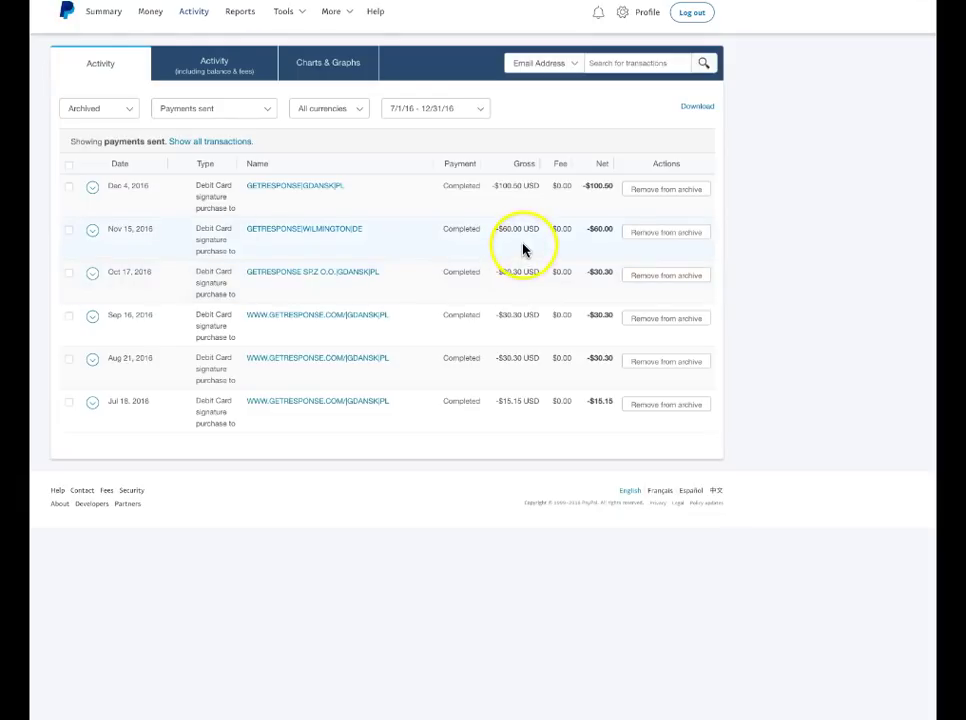
{"action": "mouse_move", "coordinate": [524, 244]}
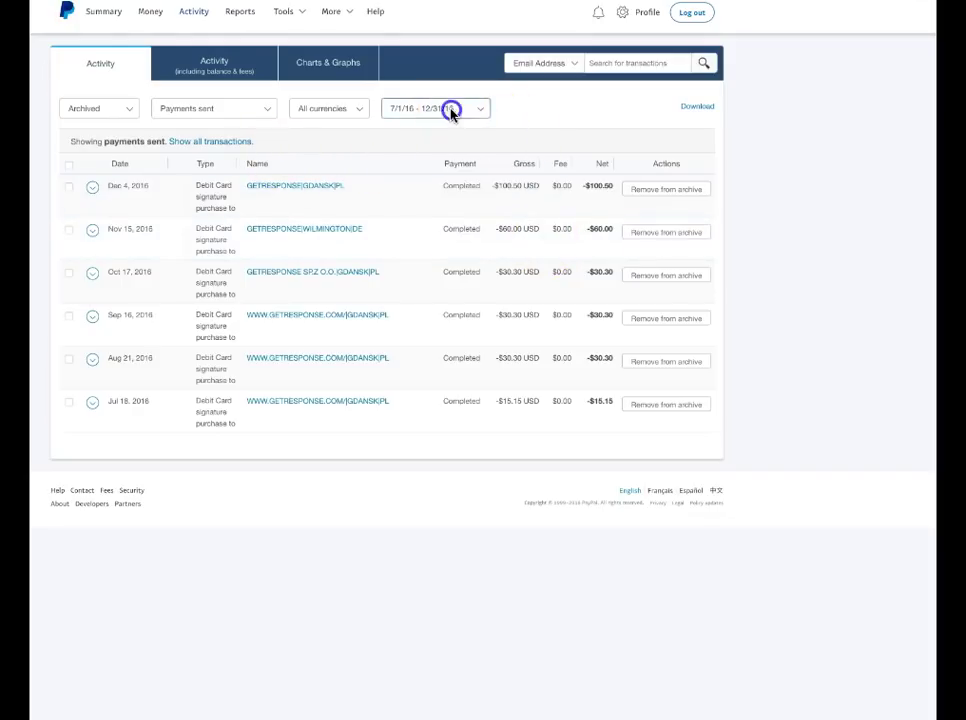
- Set the archived payments-sent date range back to 2017
{"action": "left_click", "coordinate": [452, 108]}
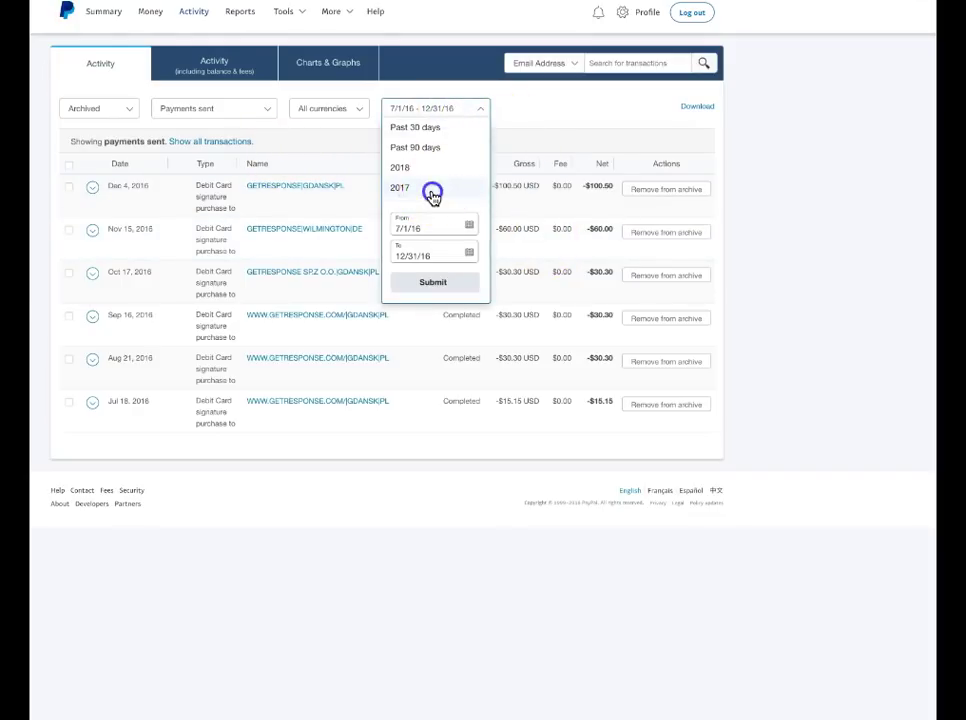
{"action": "left_click", "coordinate": [400, 188]}
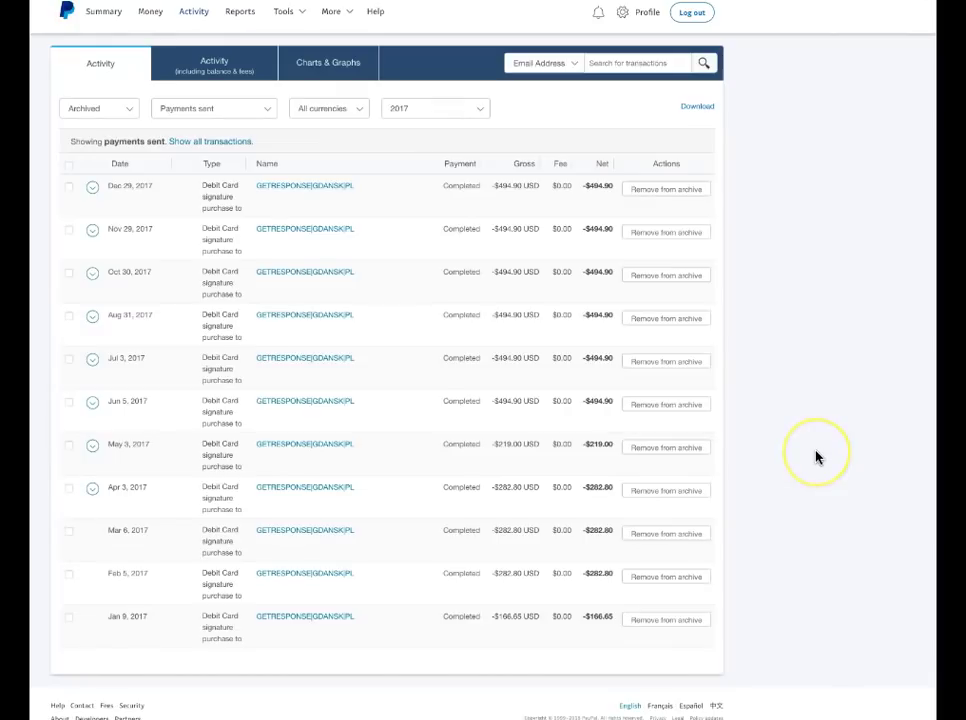
{"action": "mouse_move", "coordinate": [502, 644]}
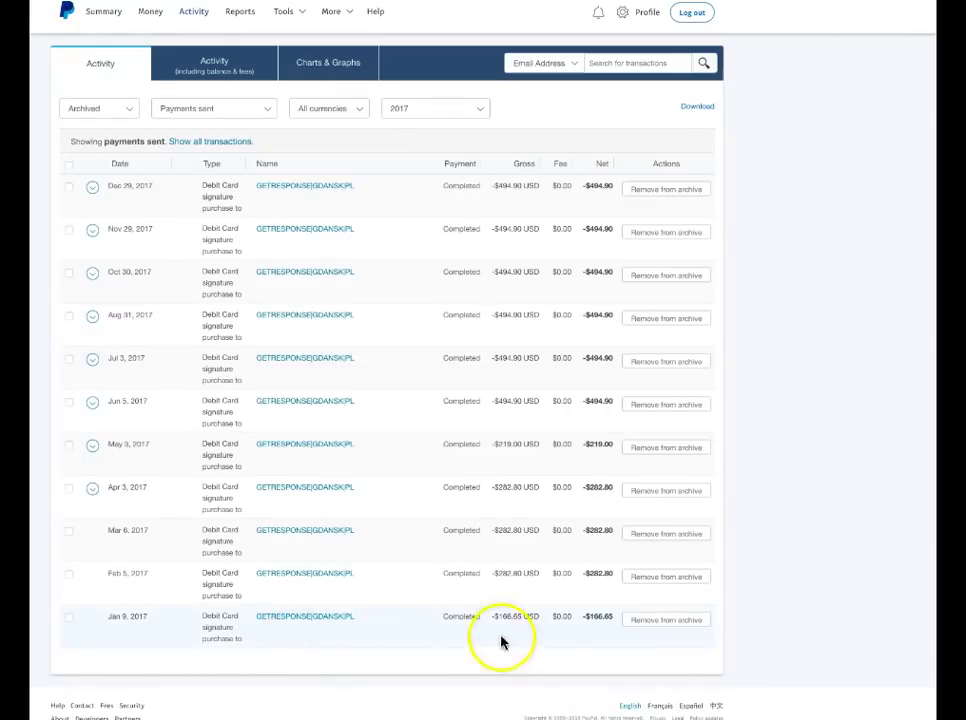
{"action": "mouse_move", "coordinate": [508, 636]}
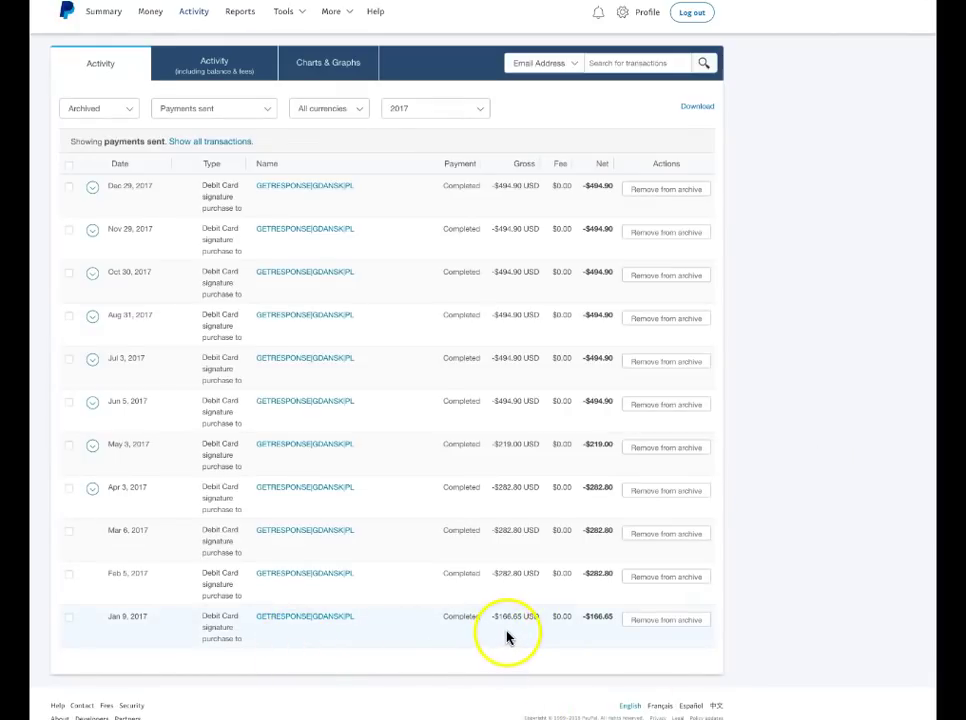
{"action": "mouse_move", "coordinate": [508, 636]}
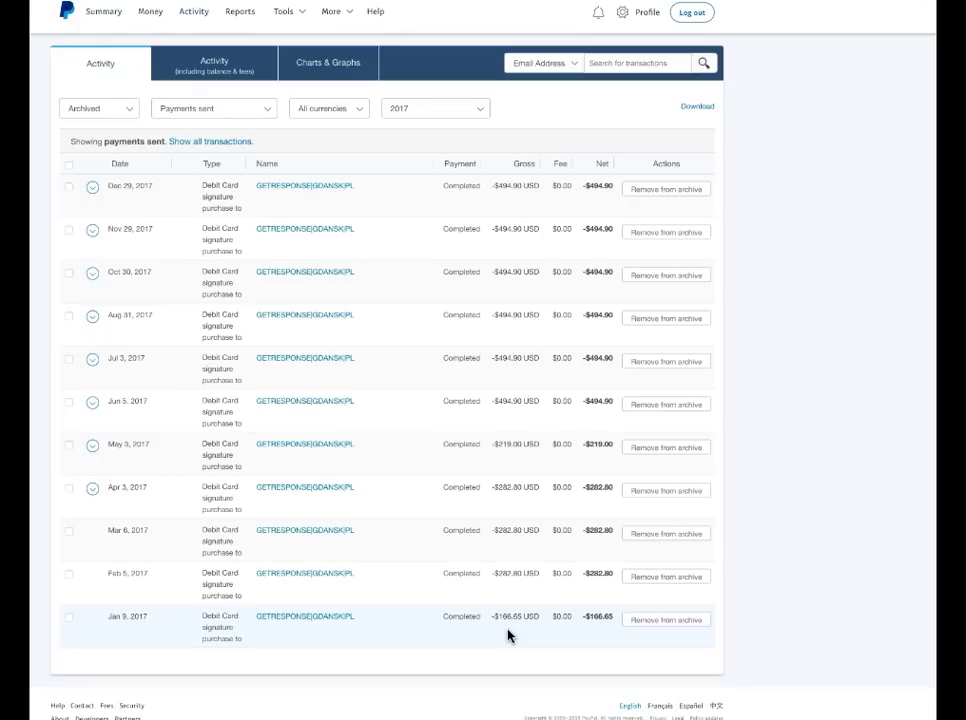
{"action": "mouse_move", "coordinate": [536, 596]}
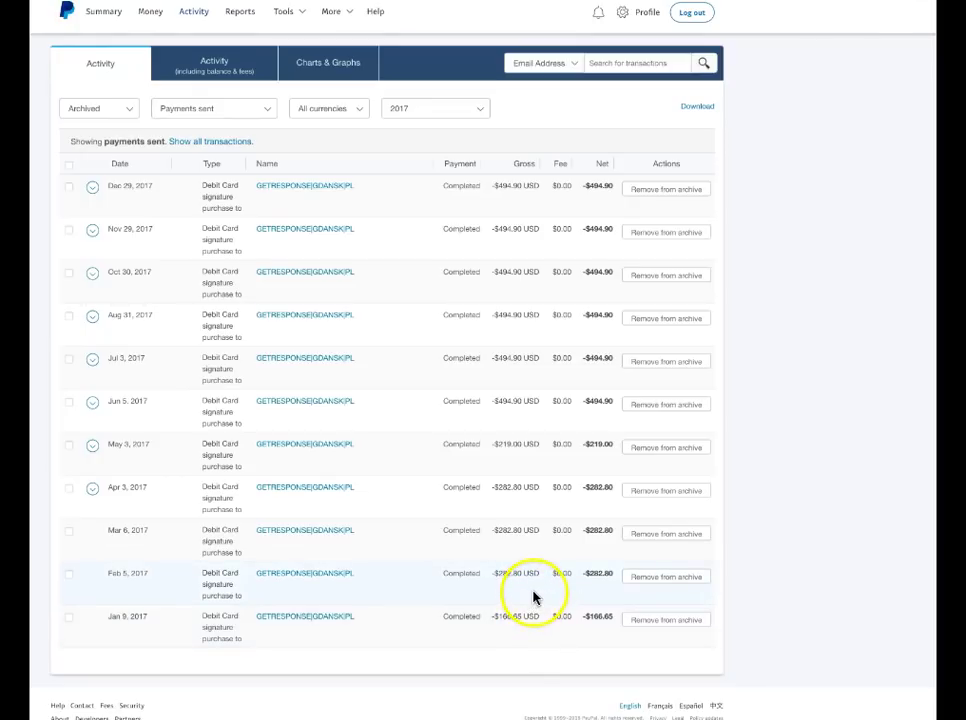
{"action": "mouse_move", "coordinate": [536, 464]}
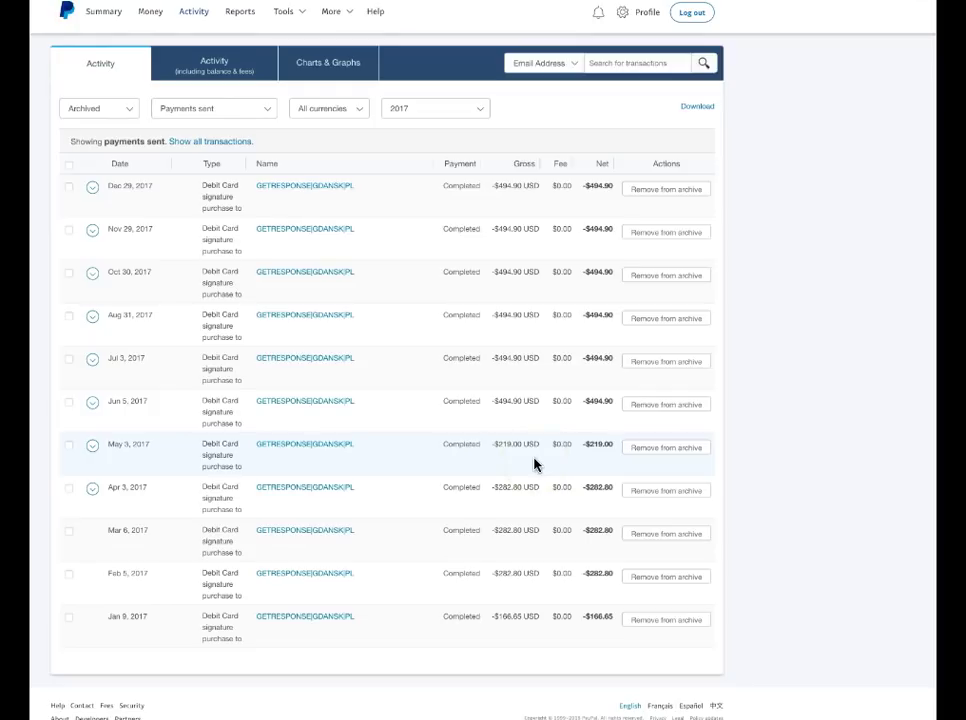
{"action": "mouse_move", "coordinate": [932, 410]}
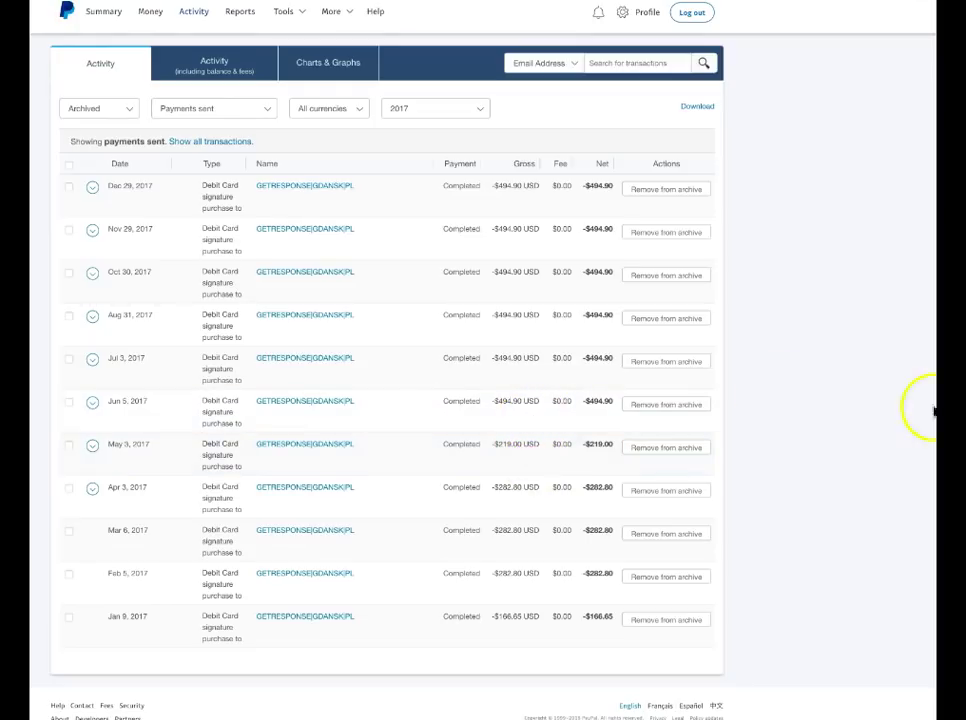
{"action": "mouse_move", "coordinate": [400, 188]}
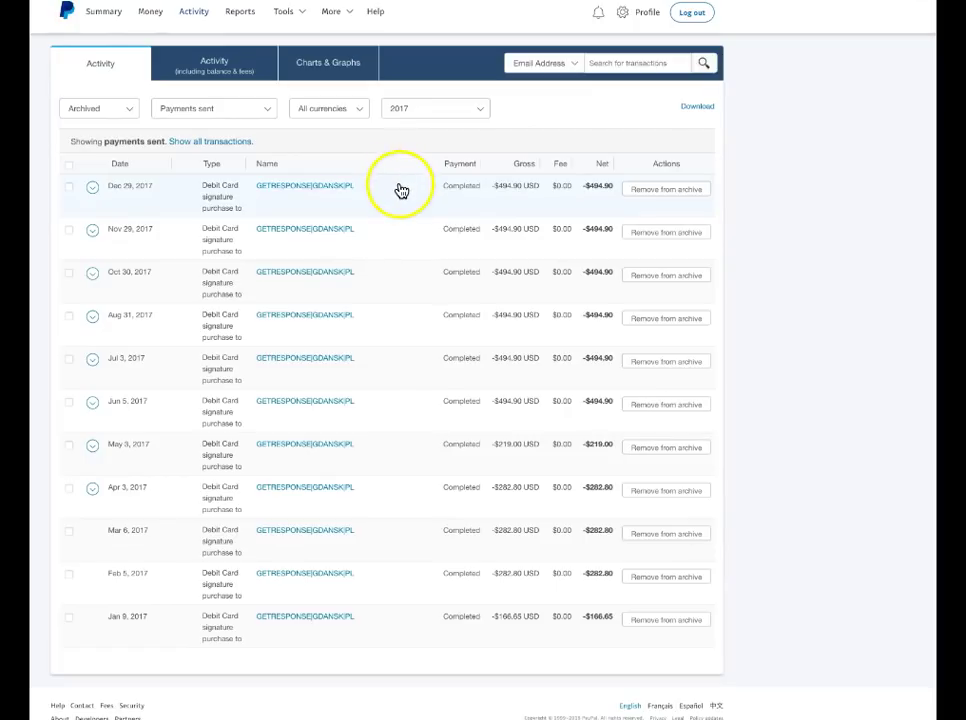
{"action": "mouse_move", "coordinate": [784, 248]}
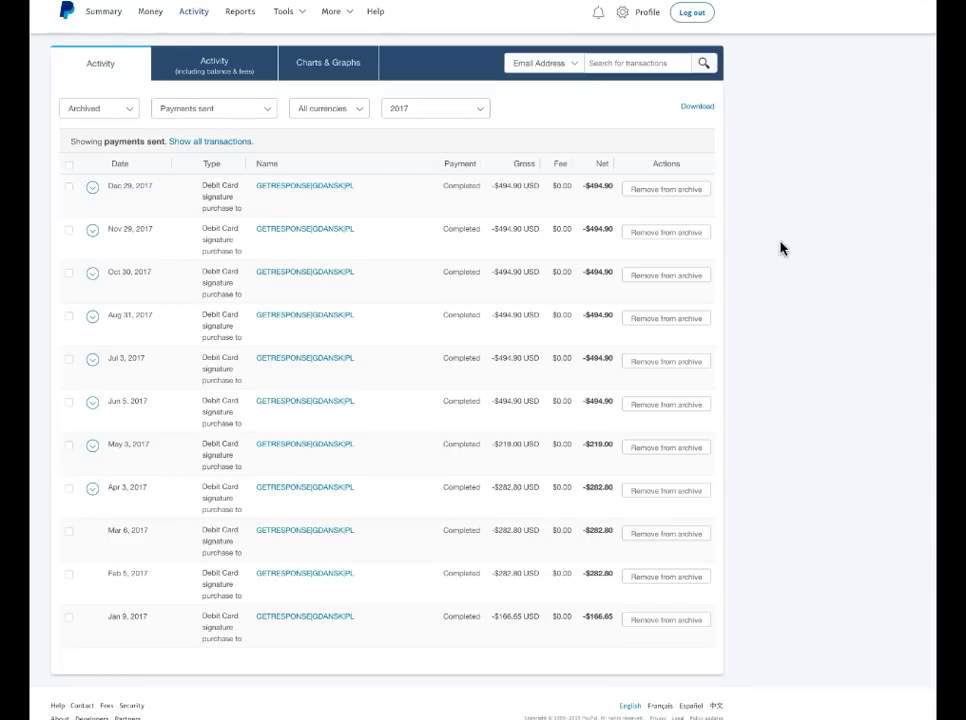
{"action": "mouse_move", "coordinate": [544, 206]}
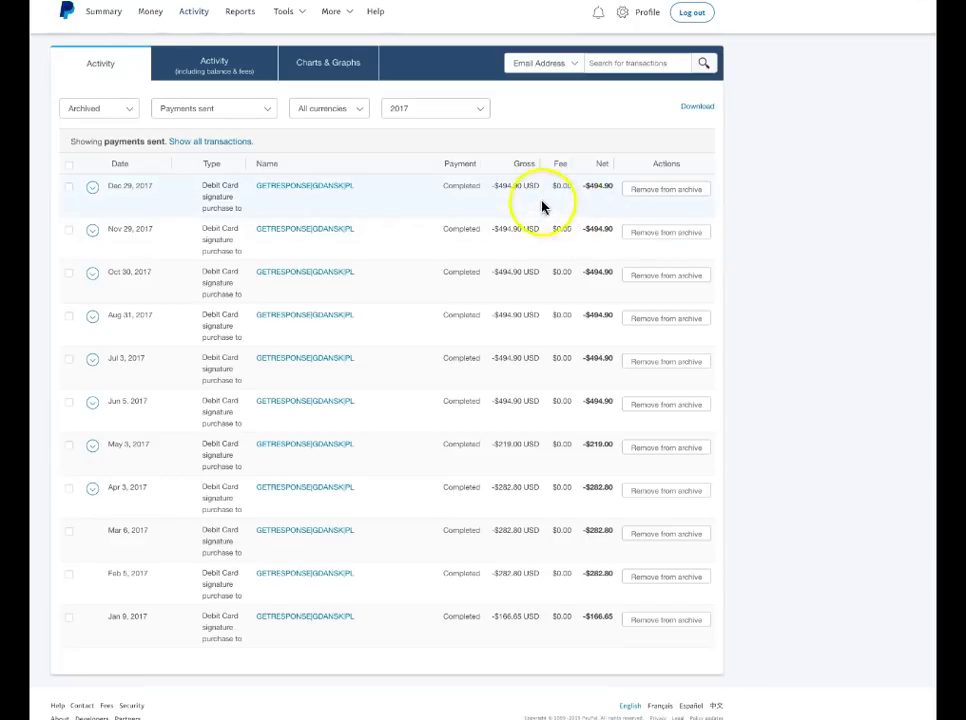
{"action": "mouse_move", "coordinate": [856, 350]}
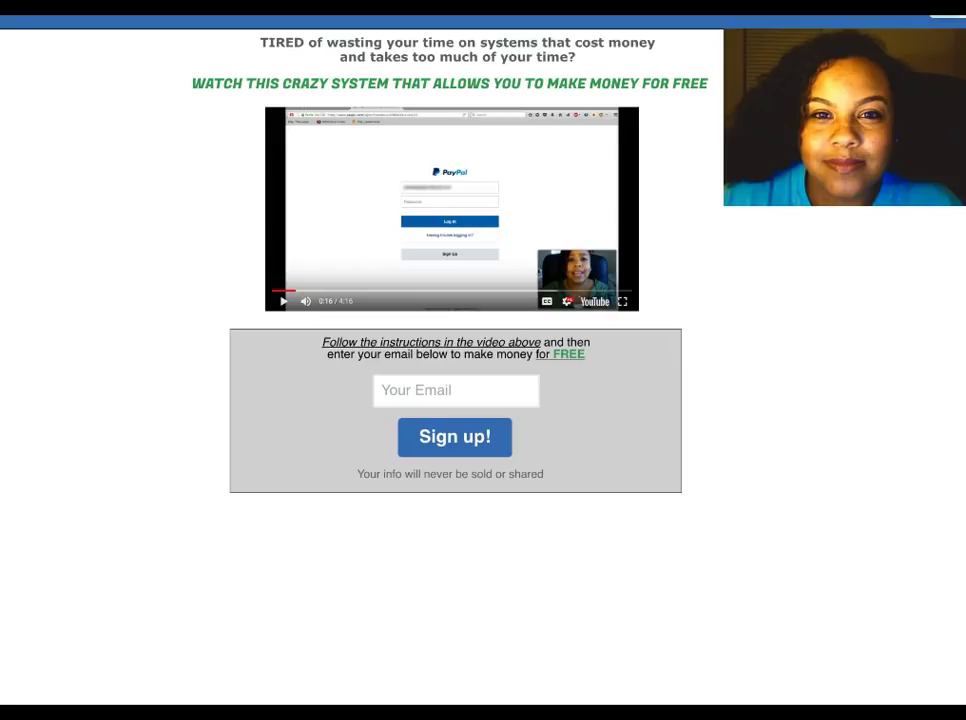
{"action": "mouse_move", "coordinate": [504, 414]}
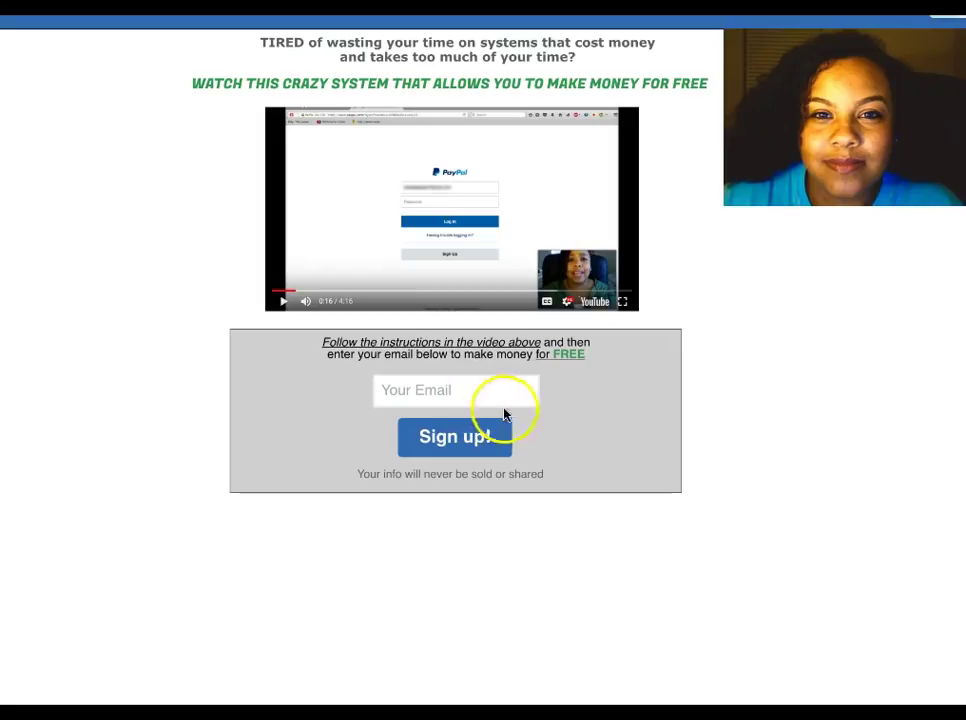
{"action": "mouse_move", "coordinate": [396, 172]}
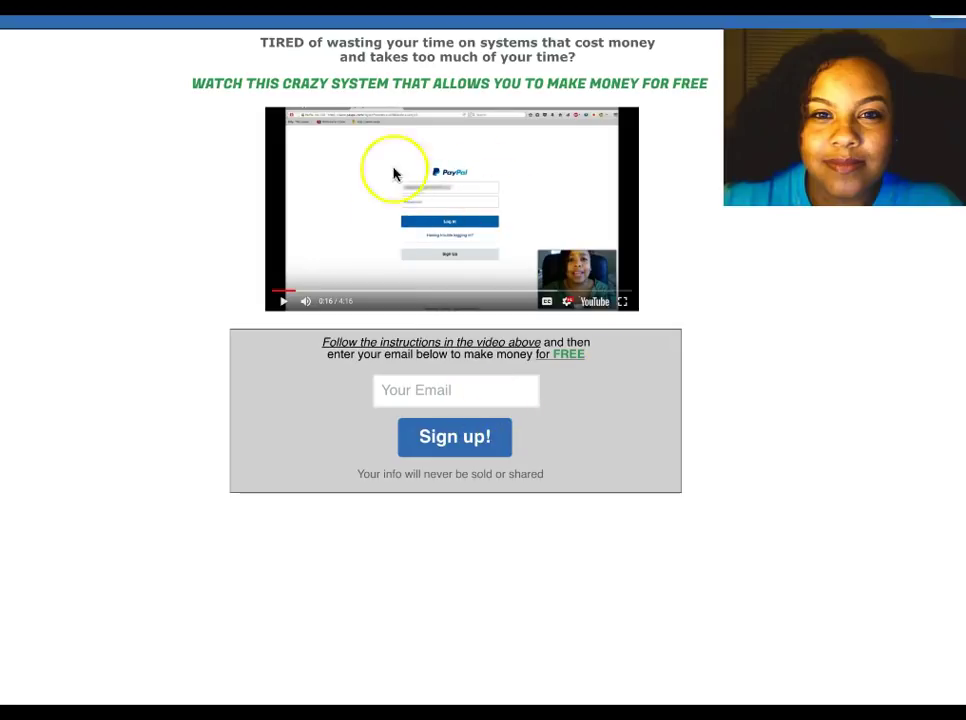
{"action": "mouse_move", "coordinate": [844, 204]}
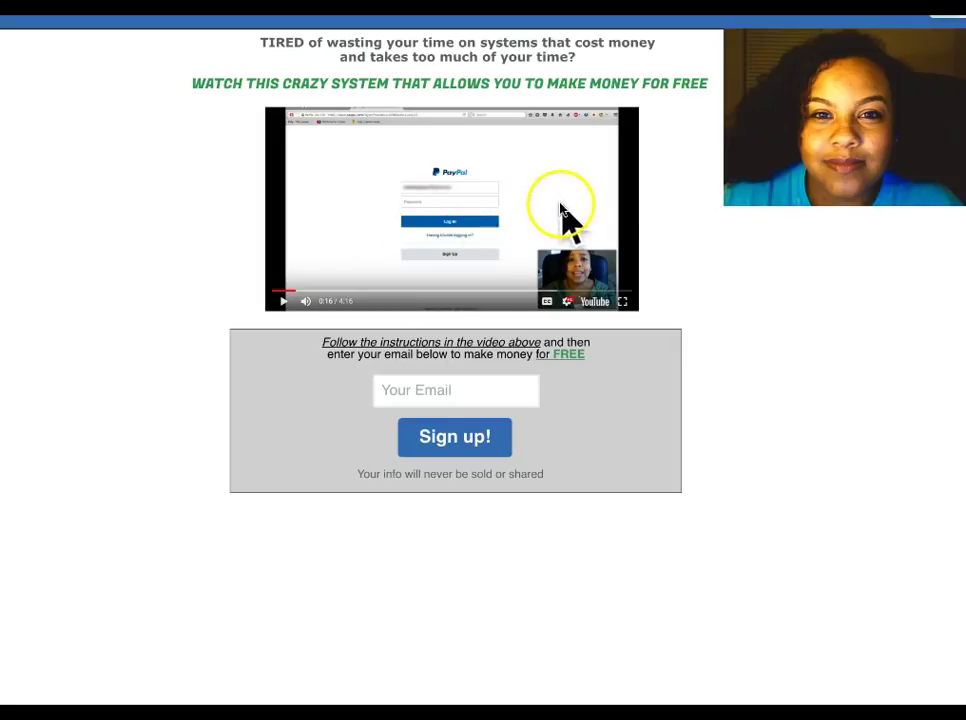
{"action": "mouse_move", "coordinate": [450, 390]}
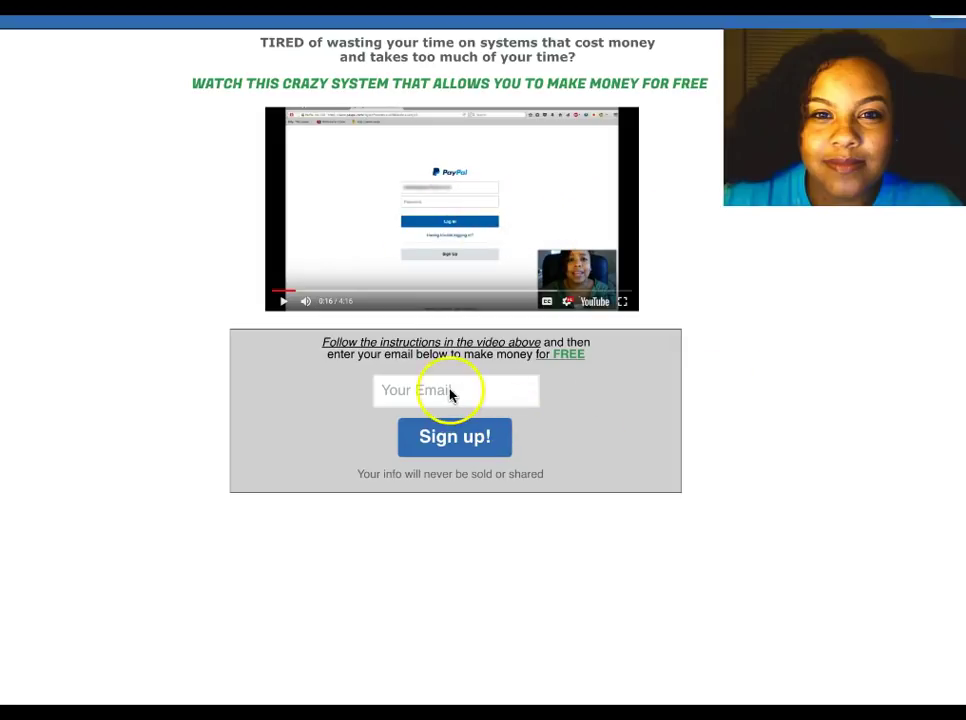
{"action": "mouse_move", "coordinate": [616, 538]}
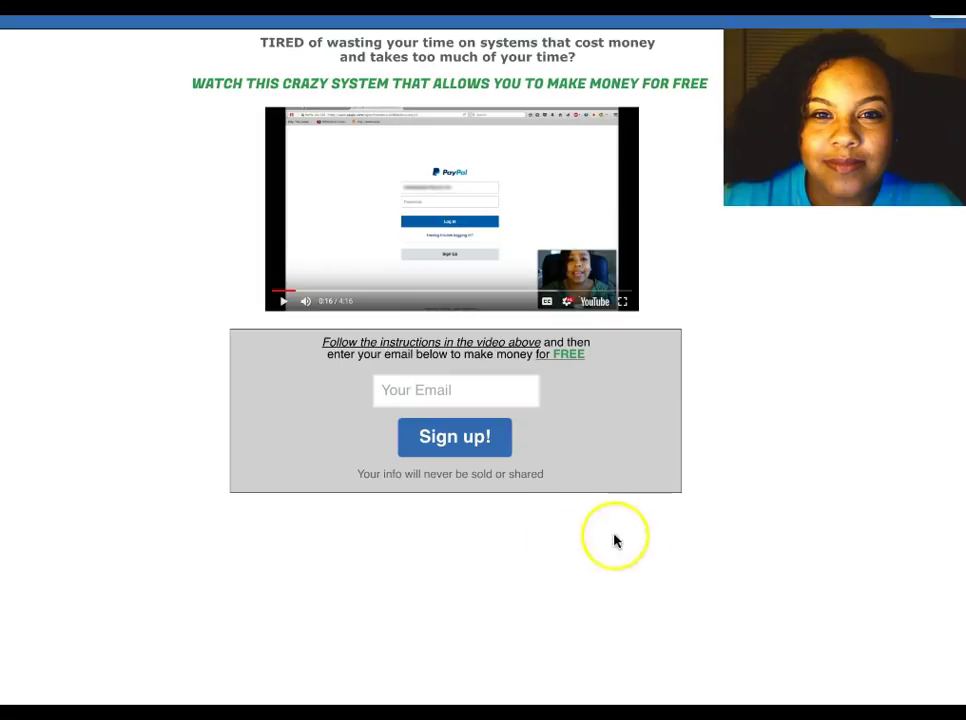
{"action": "mouse_move", "coordinate": [56, 668]}
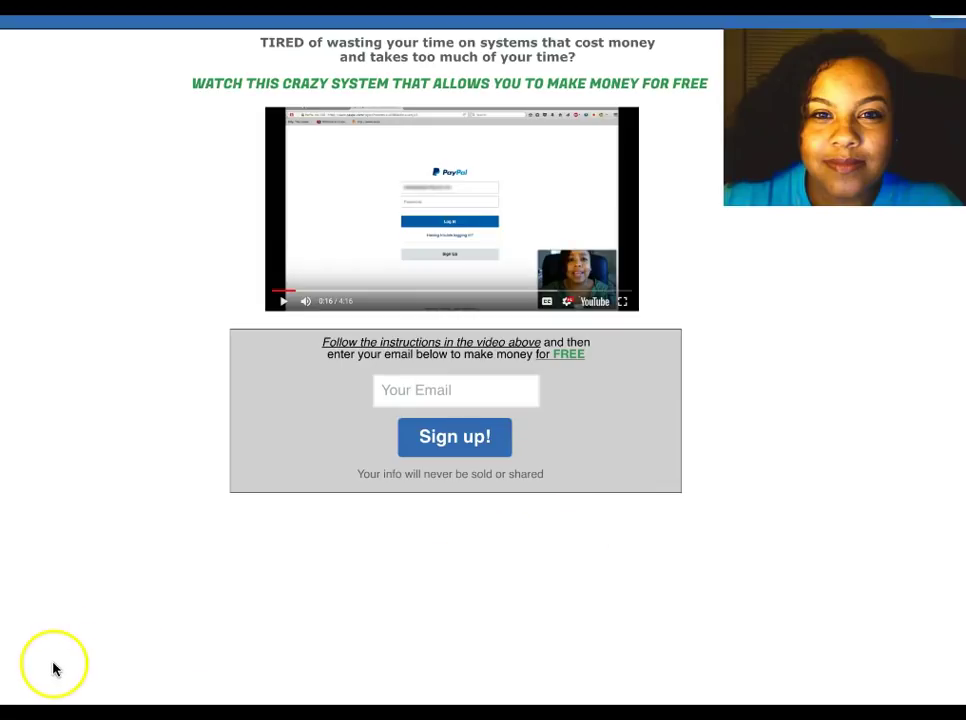